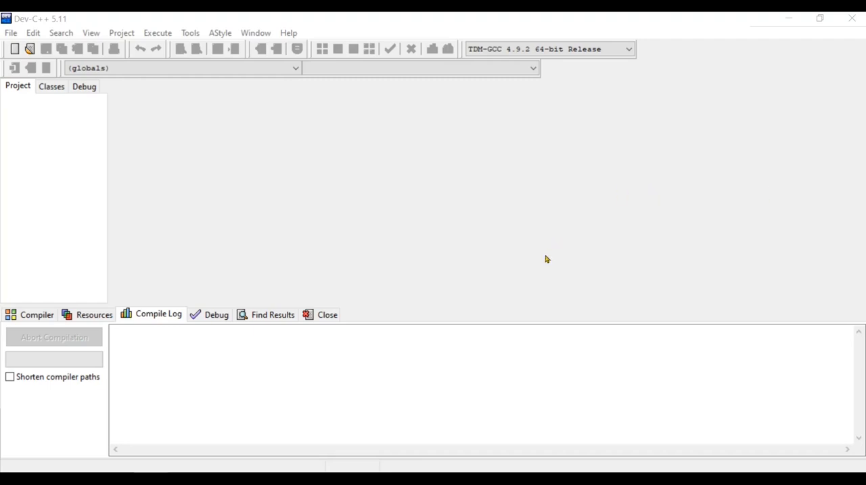
pyautogui.moveTo(117, 118)
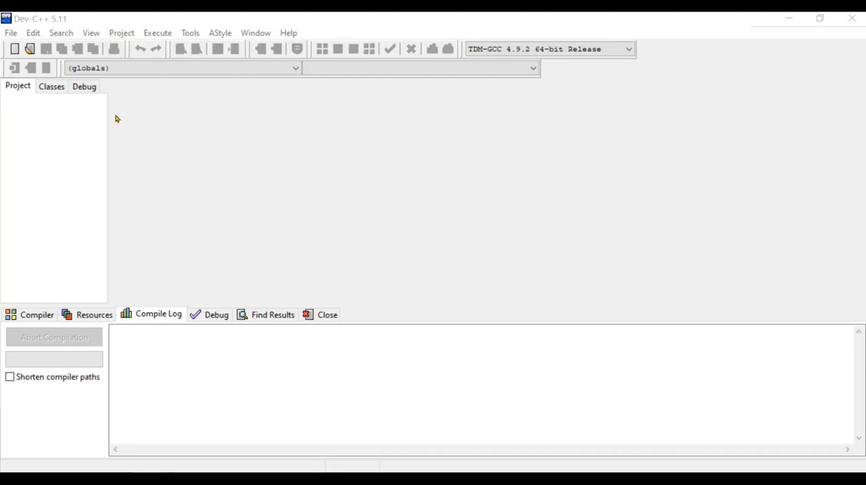
# Step: Create a new blank source file (Untitled7) from the File menu
pyautogui.click(11, 32)
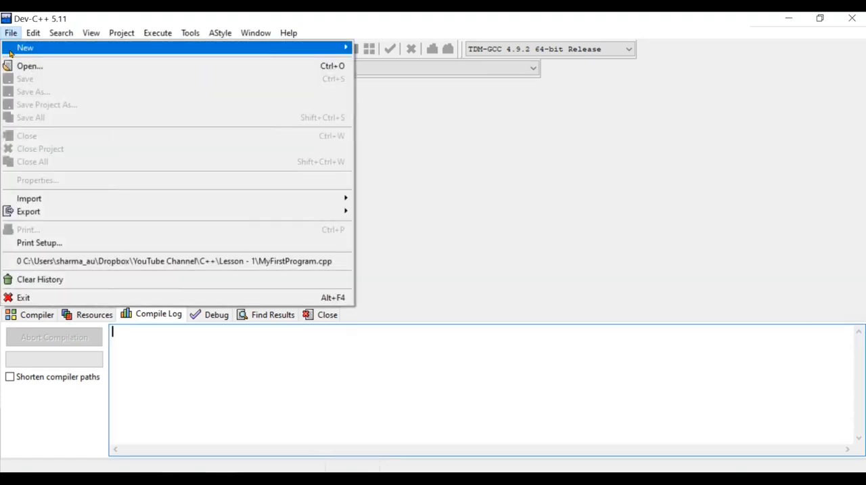
pyautogui.moveTo(342, 57)
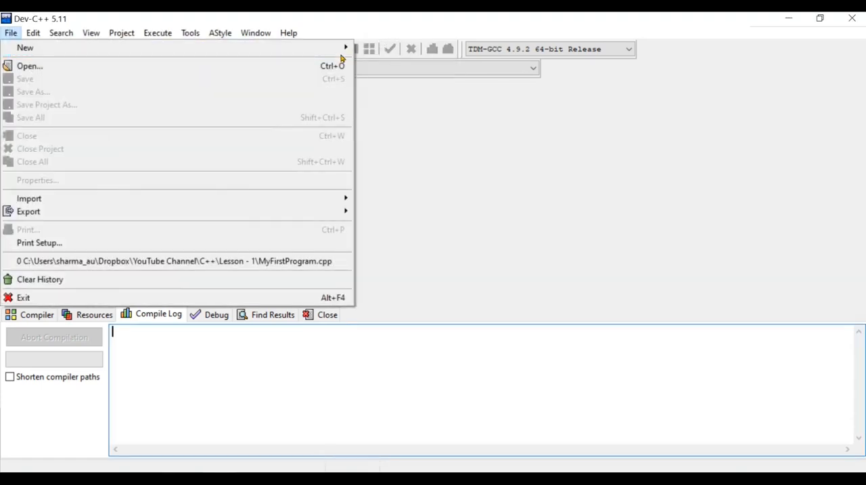
pyautogui.click(24, 48)
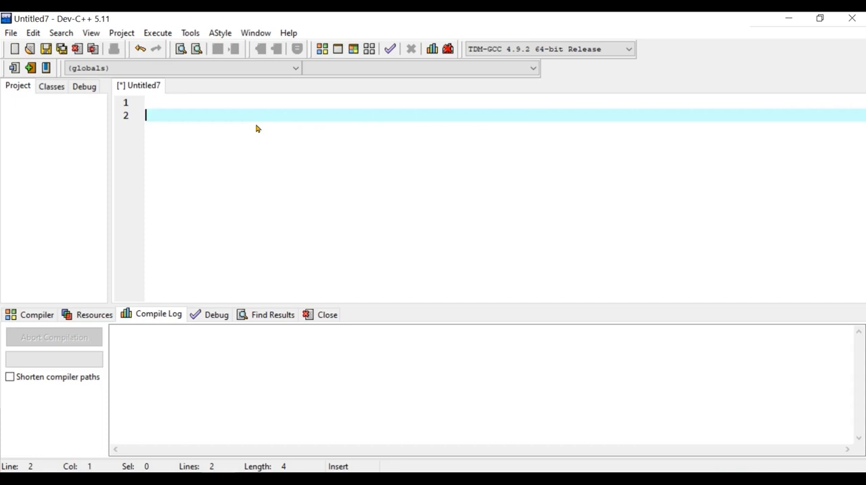
# Step: Write int main(){ } with return 0; as its only statement
pyautogui.write('int main')
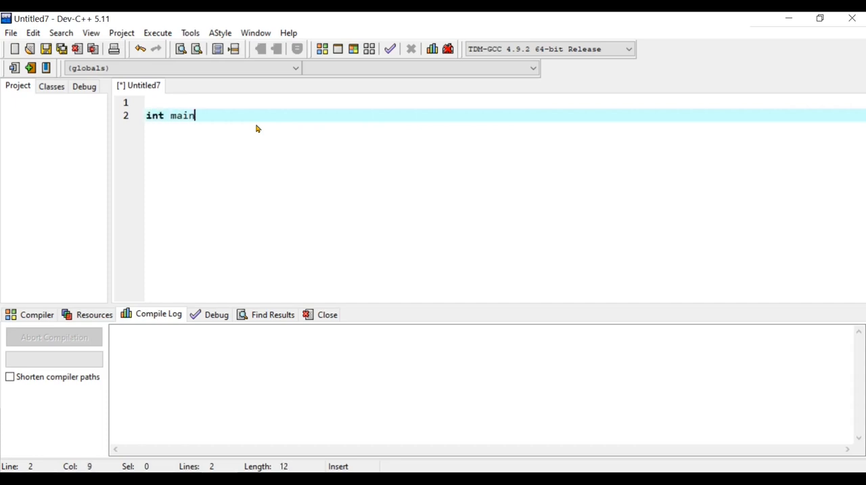
pyautogui.write('(){')
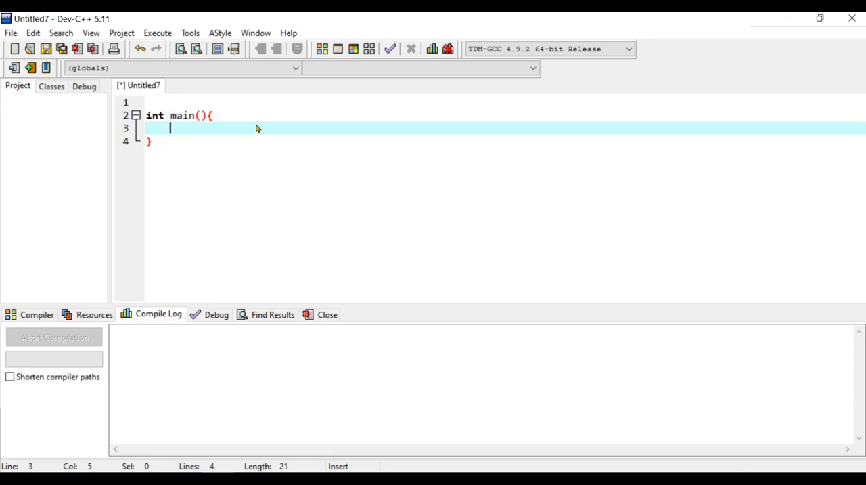
pyautogui.write('return')
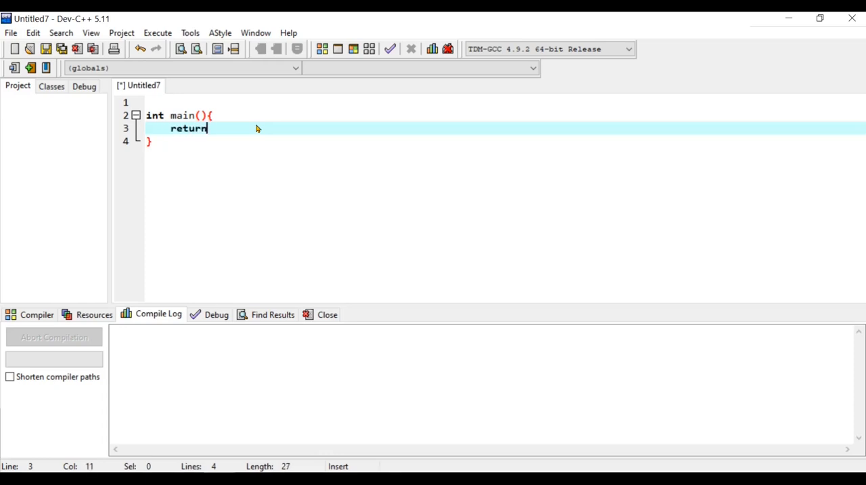
pyautogui.write('0;')
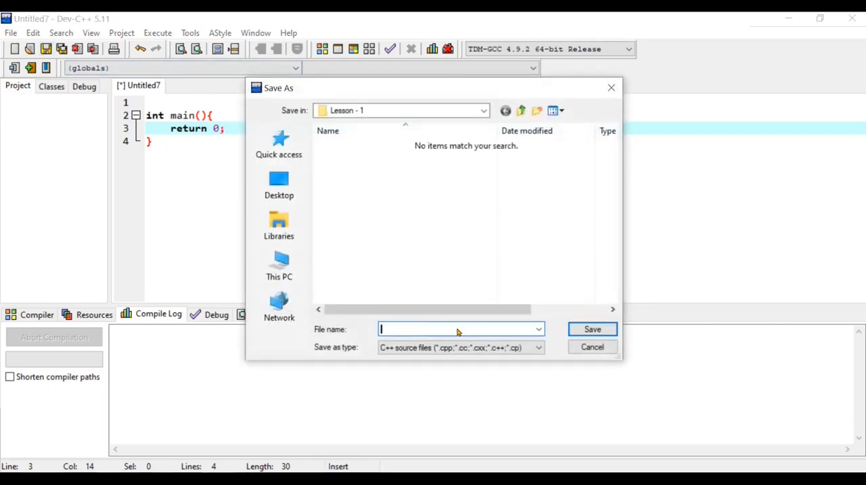
# Step: Save the file as MyFirstProgram.cpp in the Lesson - 1 folder
pyautogui.write('MyFir')
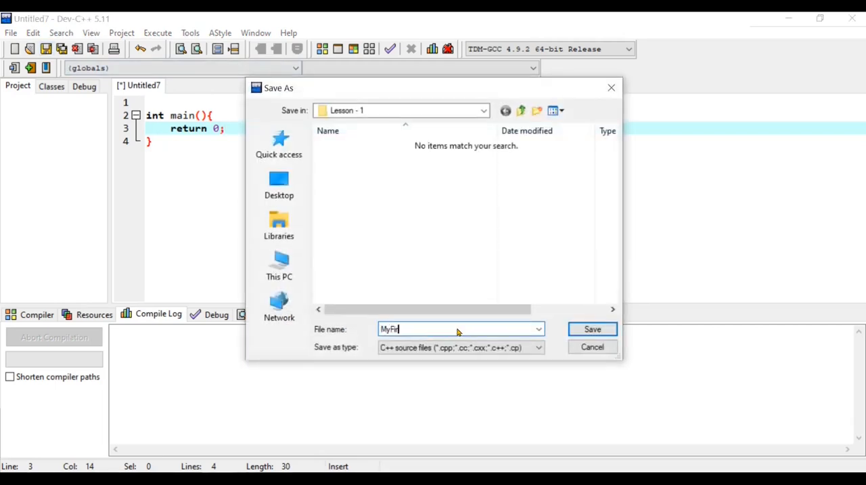
pyautogui.write('stProgram')
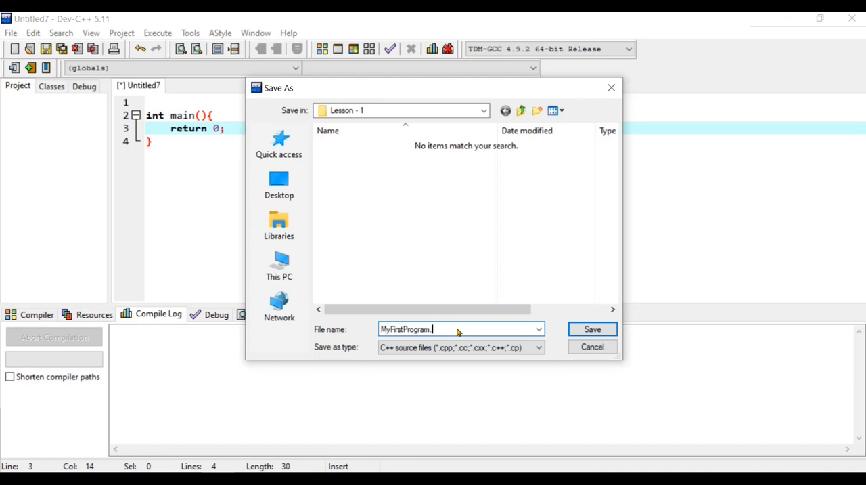
pyautogui.write('.cpp')
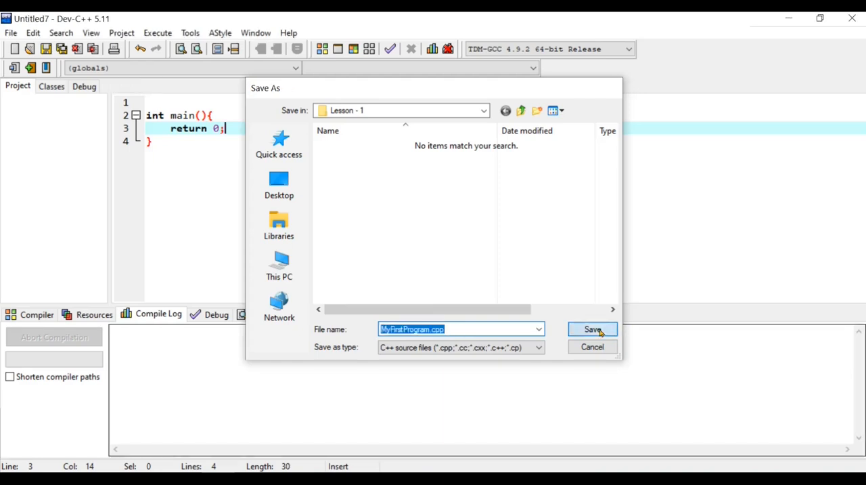
pyautogui.click(591, 329)
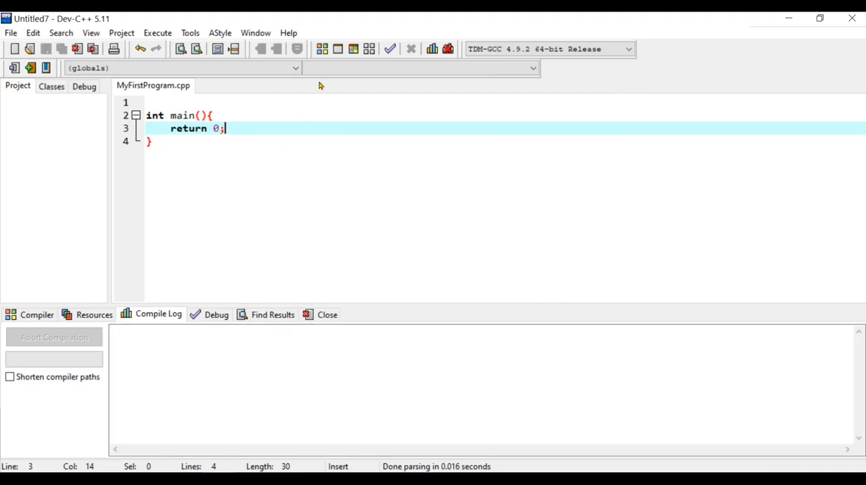
# Step: Compile MyFirstProgram.cpp into MyFirstProgram.exe with zero errors
pyautogui.click(322, 49)
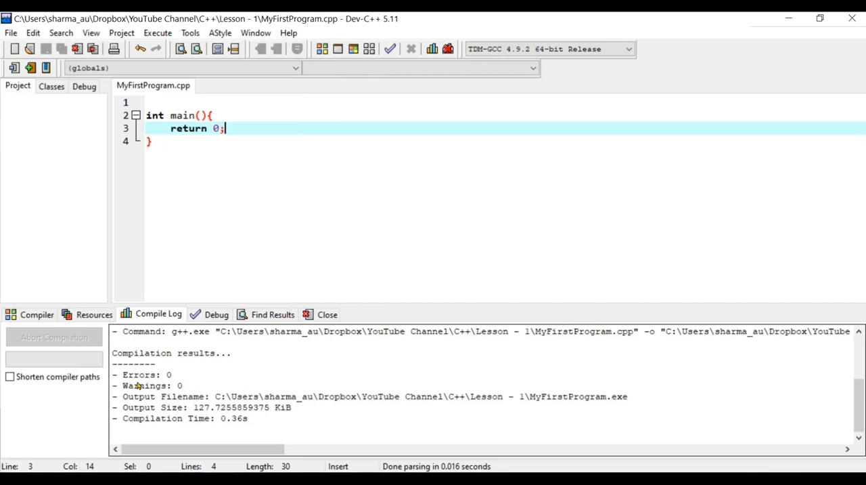
pyautogui.moveTo(609, 404)
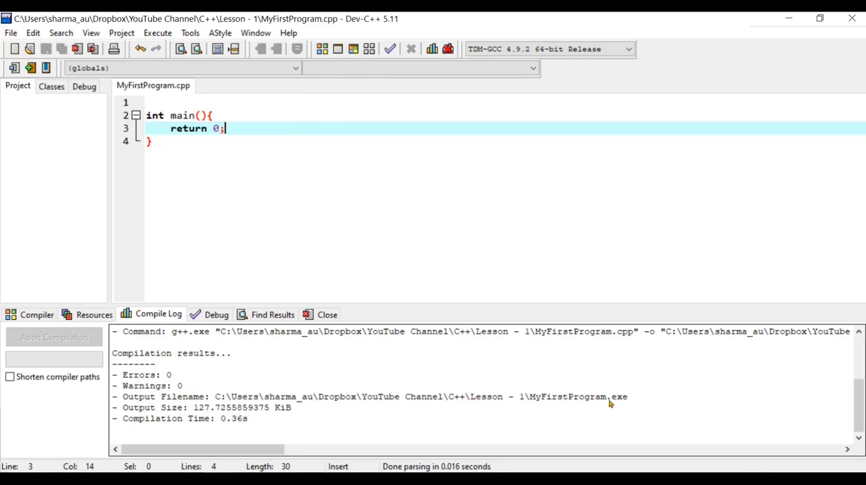
pyautogui.moveTo(341, 382)
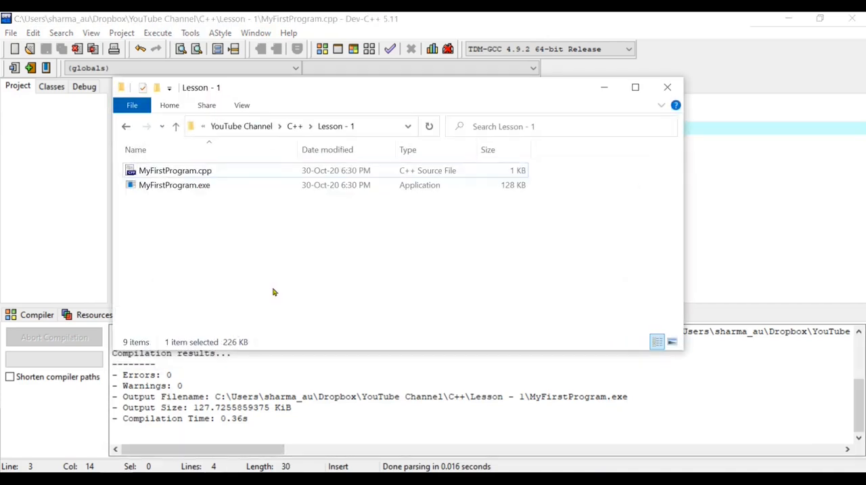
# Step: Check MyFirstProgram.cpp and MyFirstProgram.exe in the Lesson - 1 folder
pyautogui.click(175, 171)
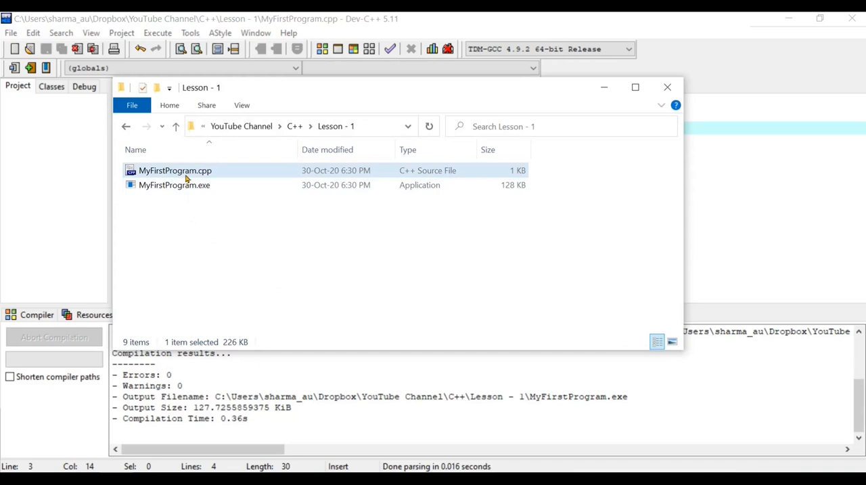
pyautogui.moveTo(175, 171)
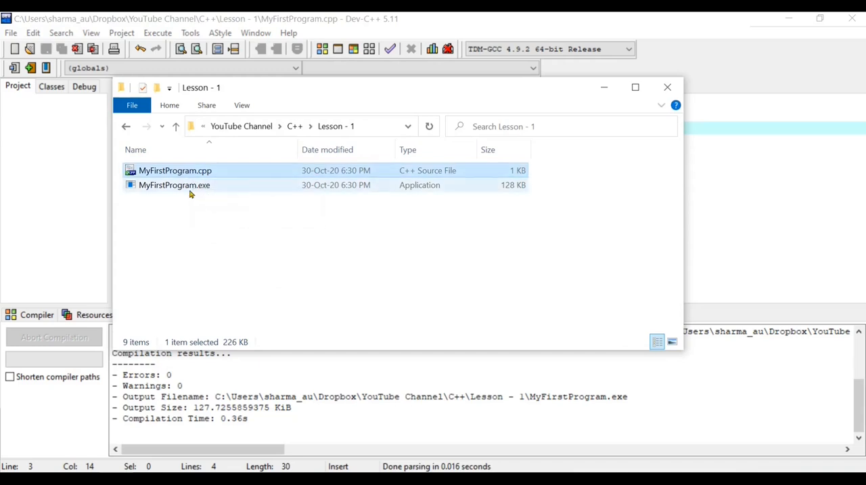
pyautogui.click(173, 185)
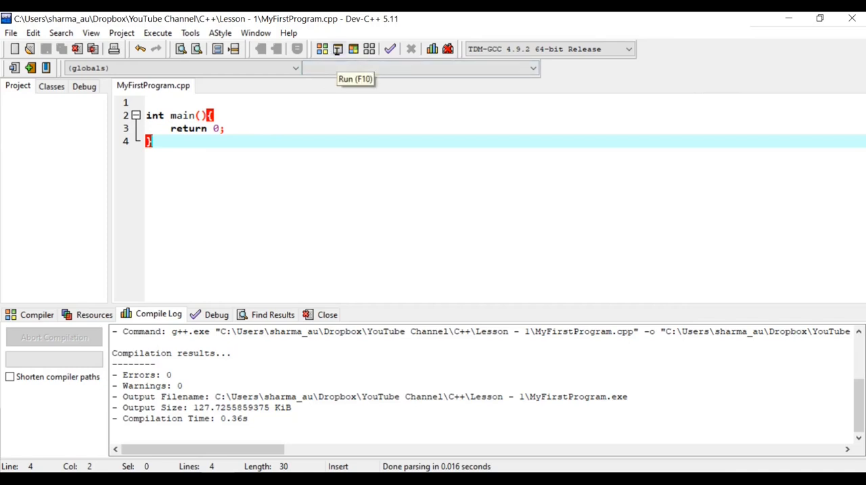
pyautogui.moveTo(238, 62)
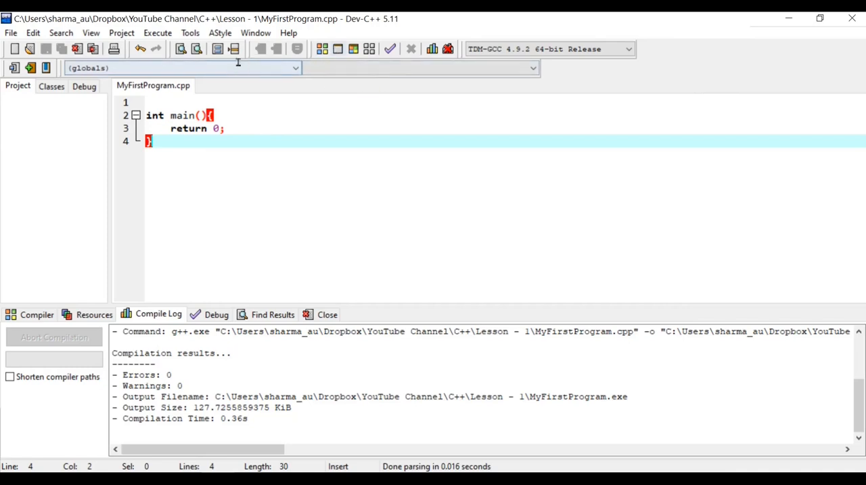
# Step: Run the program via Execute > Run and see it exit with return value 0
pyautogui.click(157, 32)
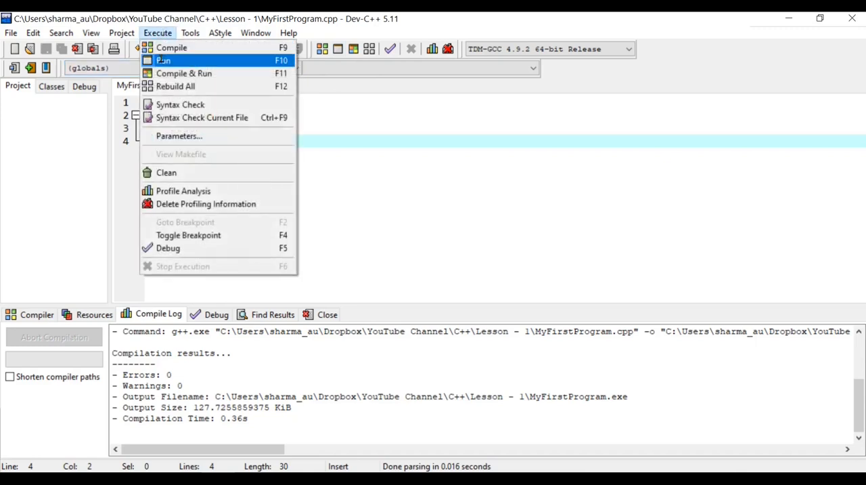
pyautogui.click(162, 60)
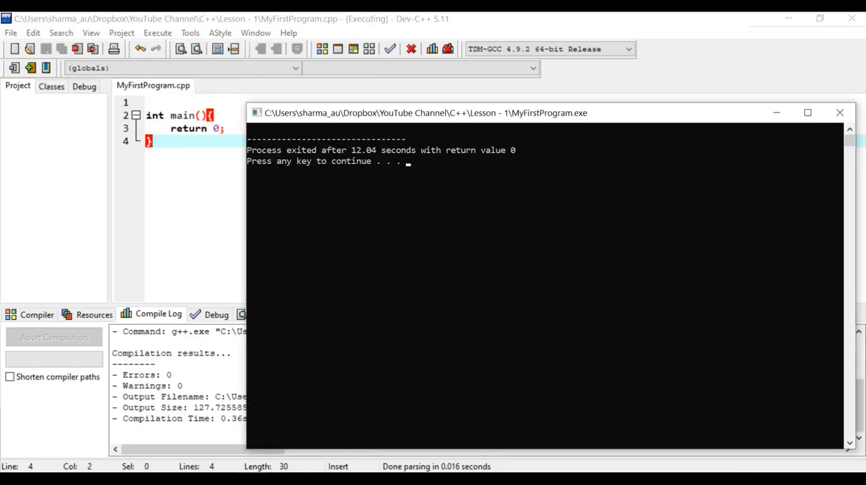
pyautogui.moveTo(430, 167)
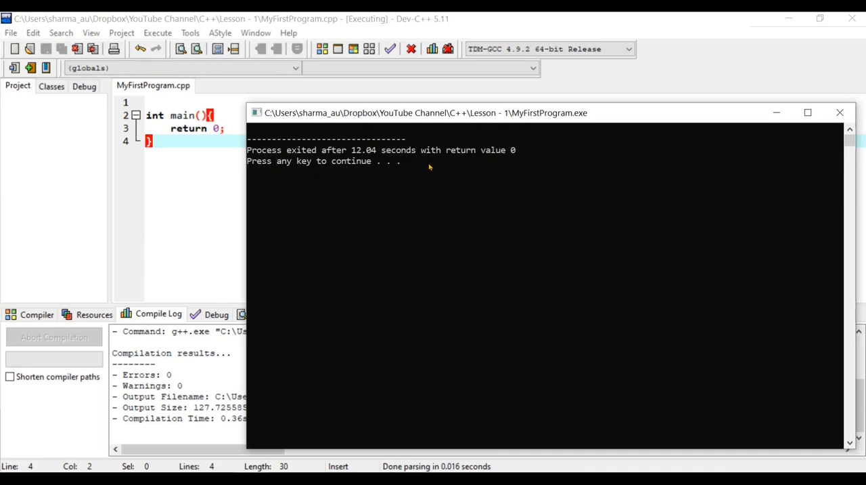
pyautogui.moveTo(307, 184)
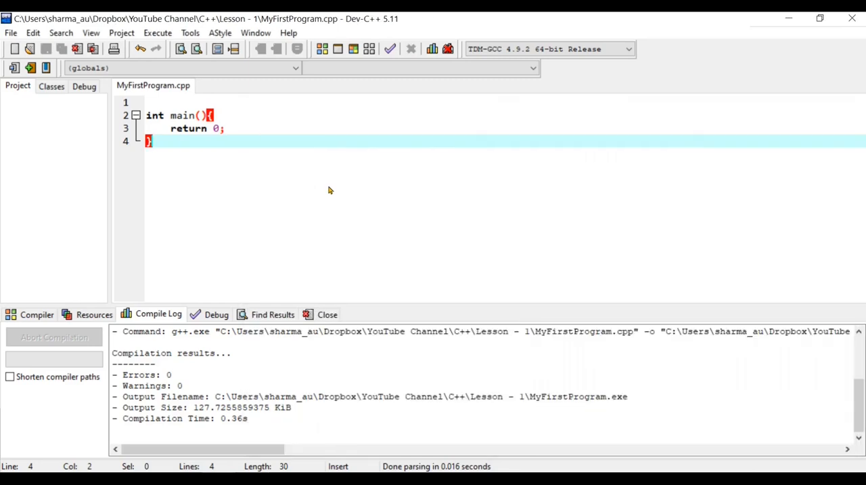
# Step: Add cout<<"This is my first program in C++"; on a new line inside main
pyautogui.click(212, 115)
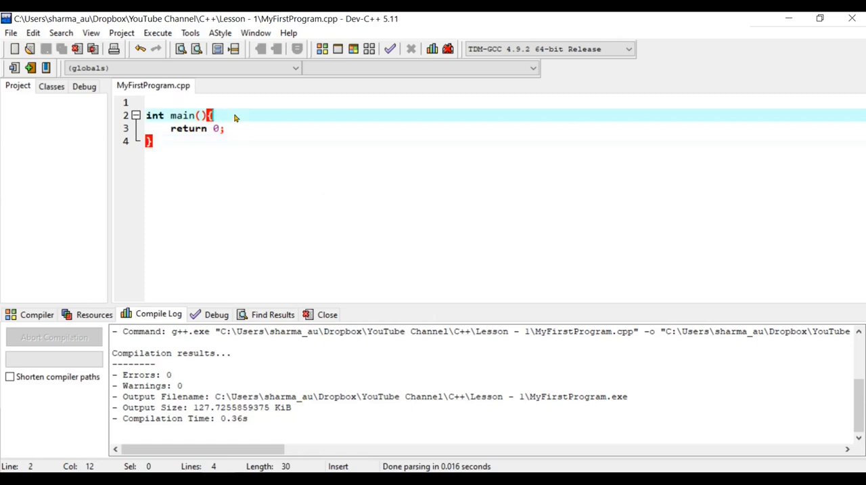
pyautogui.press('Return')
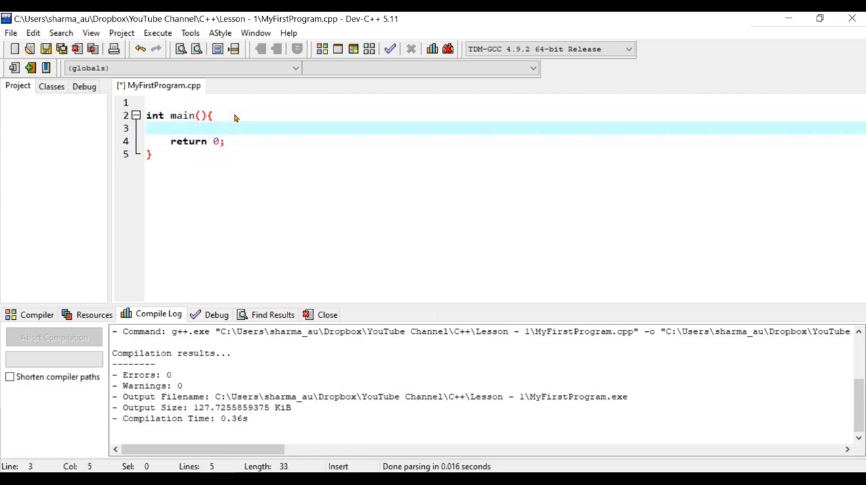
pyautogui.write('cout')
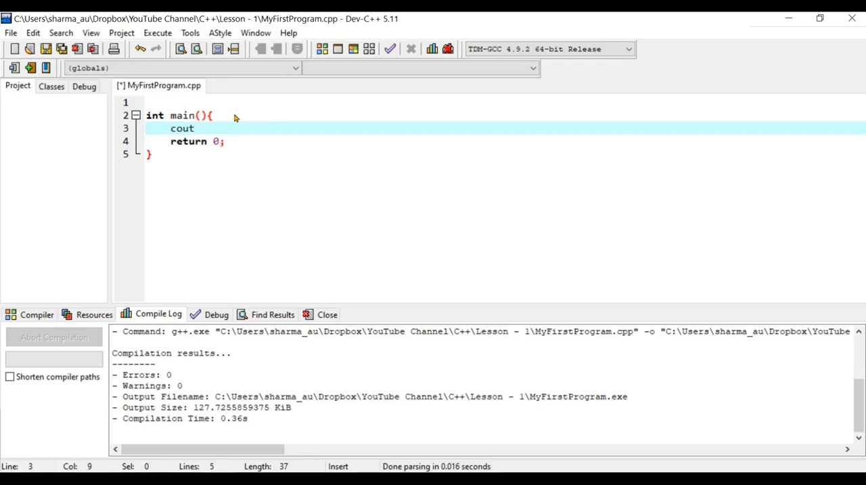
pyautogui.write('<<')
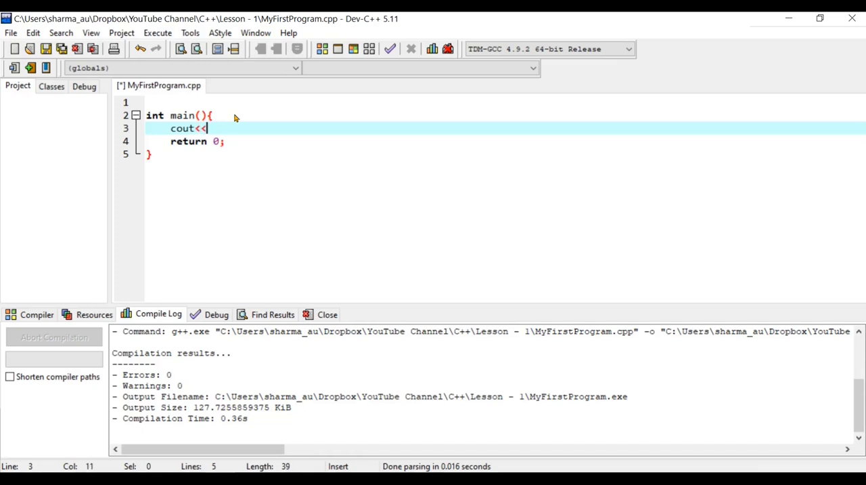
pyautogui.write('"This is')
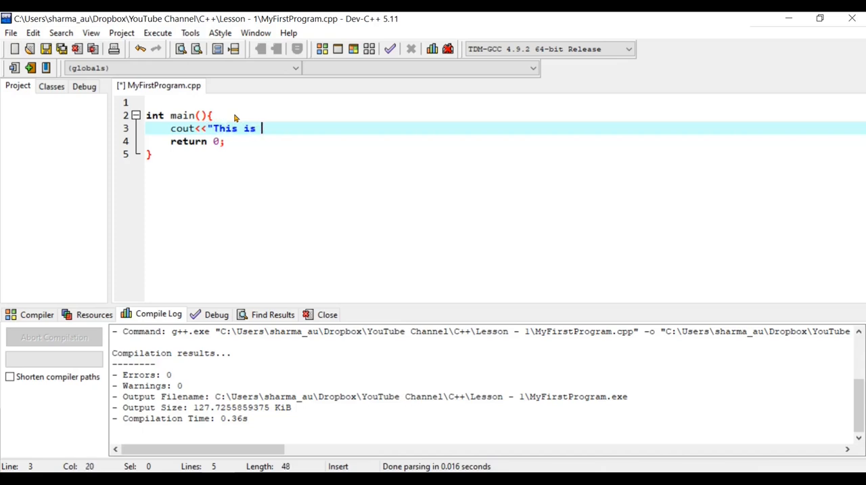
pyautogui.write('my first program in C')
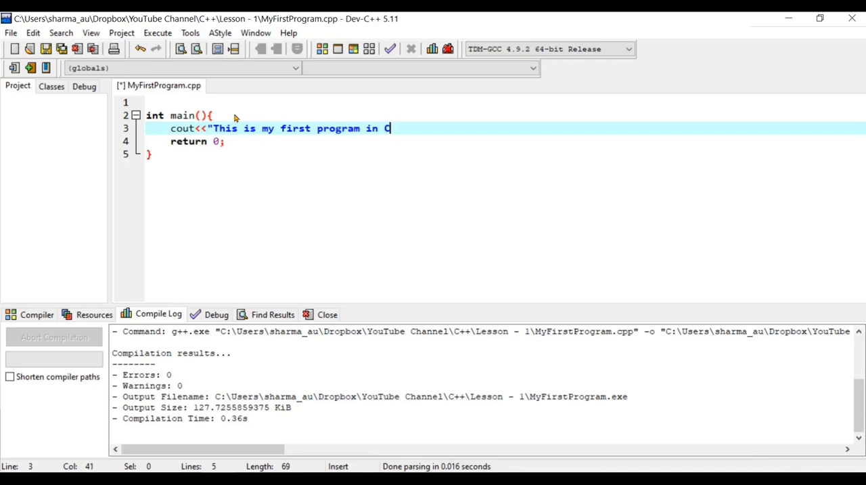
pyautogui.write('++')
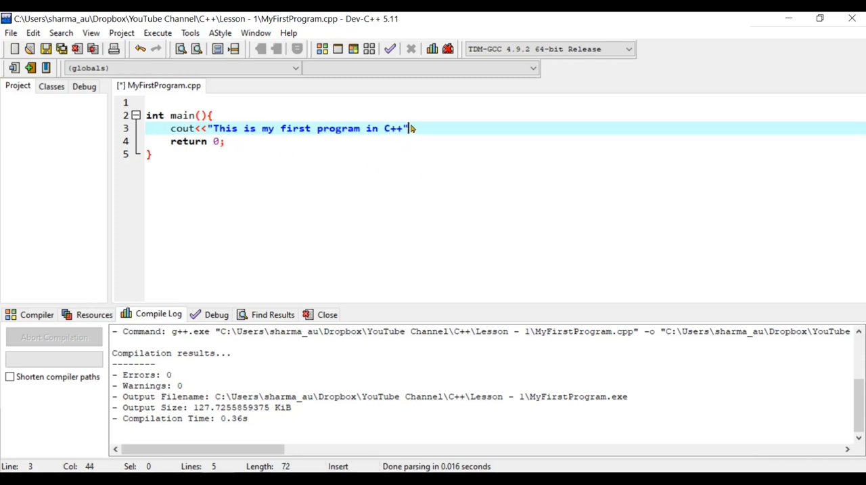
pyautogui.write(';')
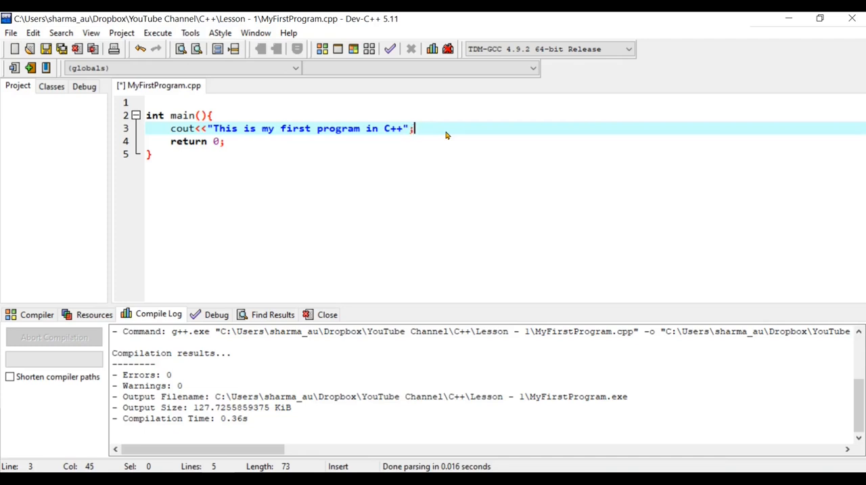
pyautogui.moveTo(425, 136)
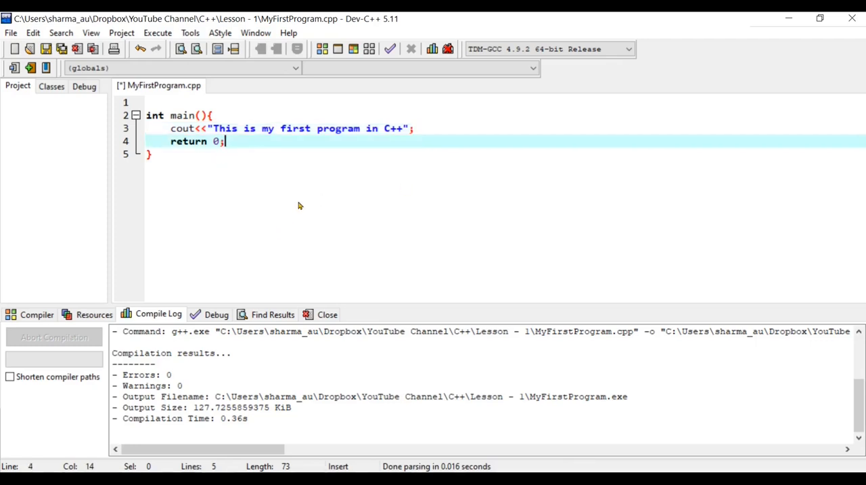
# Step: Compile the file, getting the error 'cout' was not declared in this scope
pyautogui.click(322, 49)
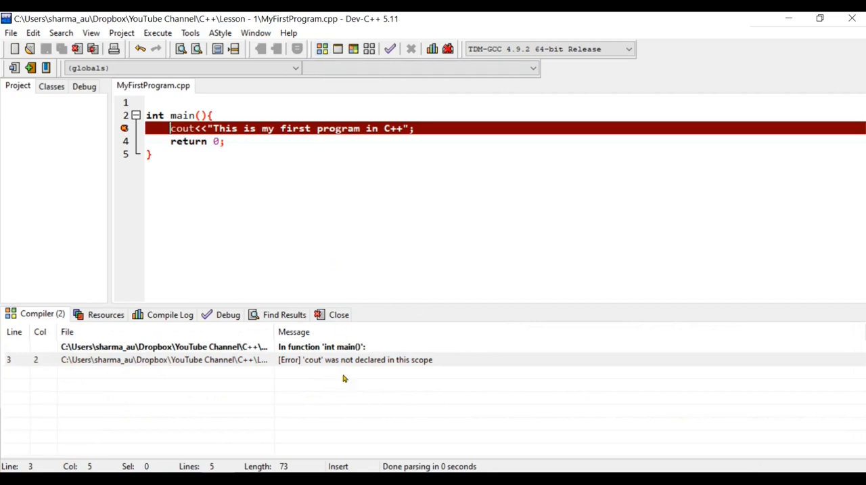
pyautogui.moveTo(414, 355)
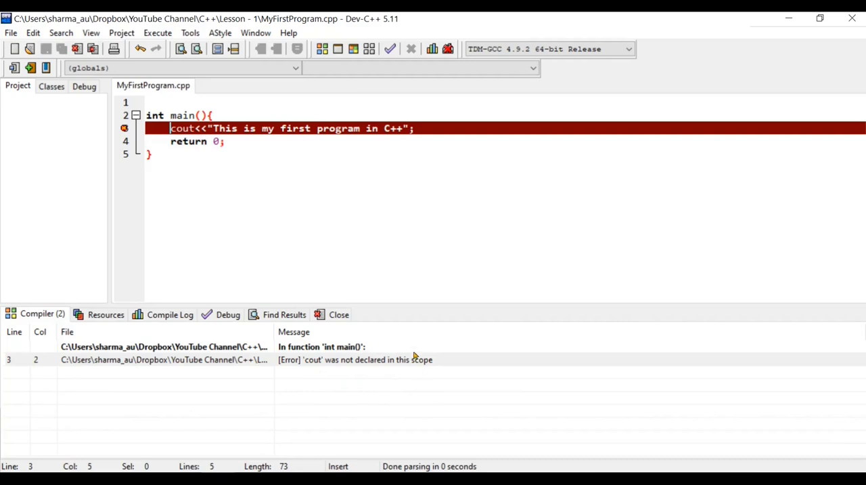
pyautogui.moveTo(308, 197)
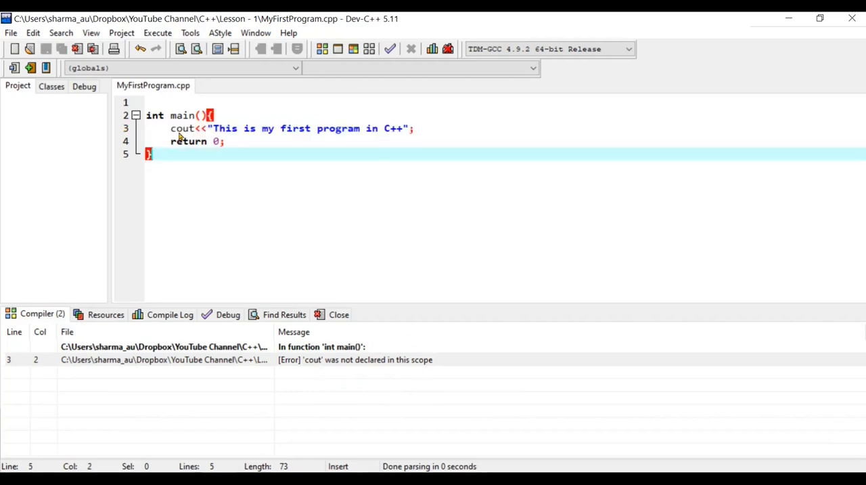
pyautogui.moveTo(235, 142)
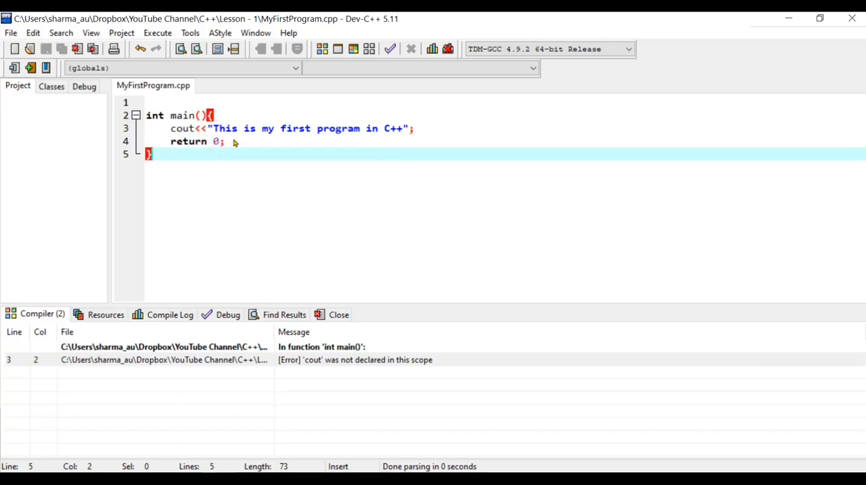
pyautogui.moveTo(219, 132)
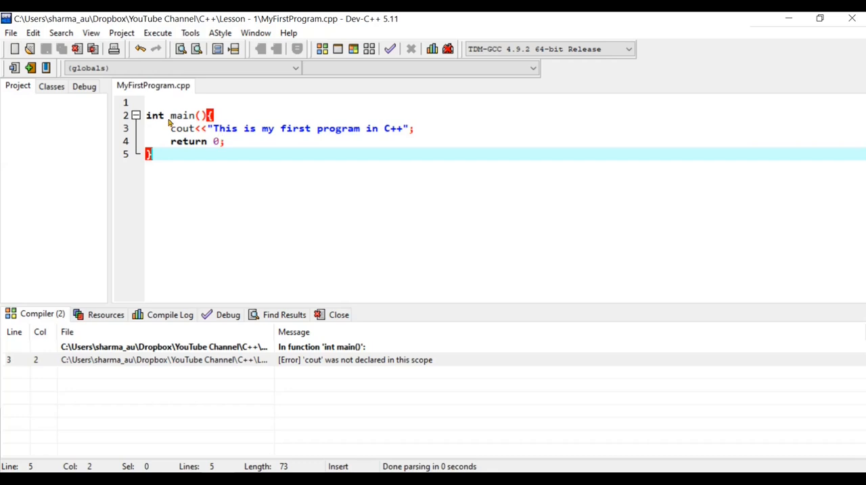
# Step: Add #include <iostream> on a new line at the top of the file
pyautogui.click(152, 103)
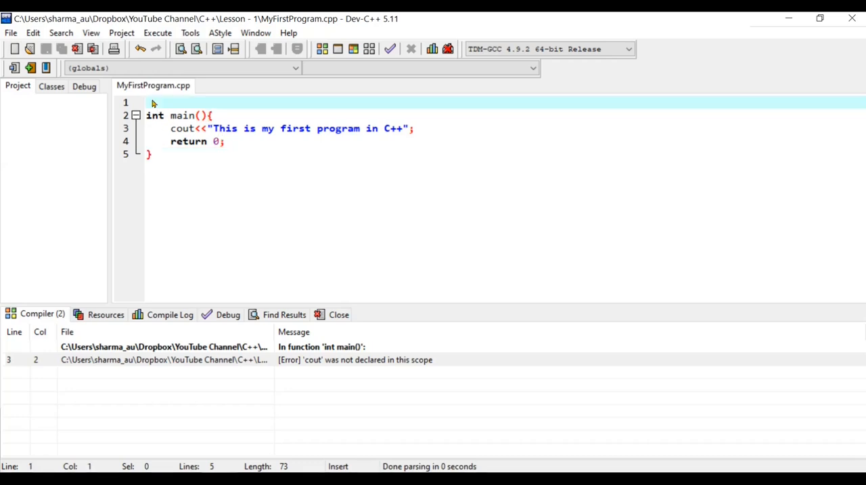
pyautogui.write('#in')
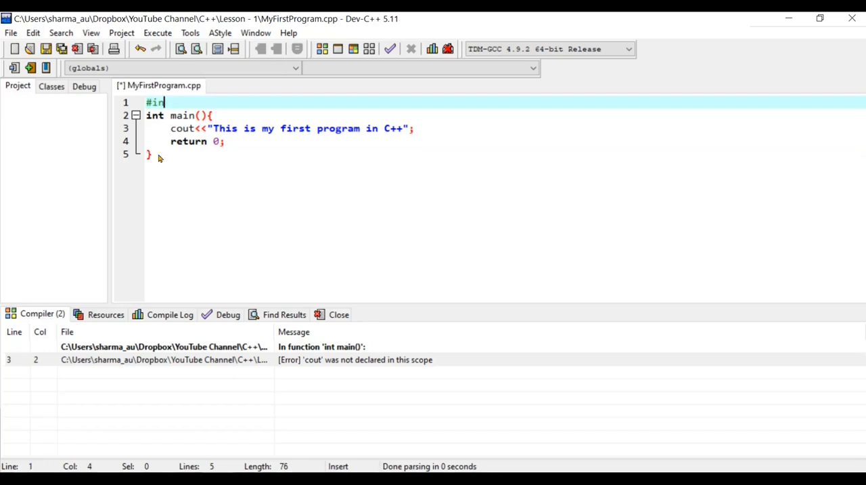
pyautogui.write('clude')
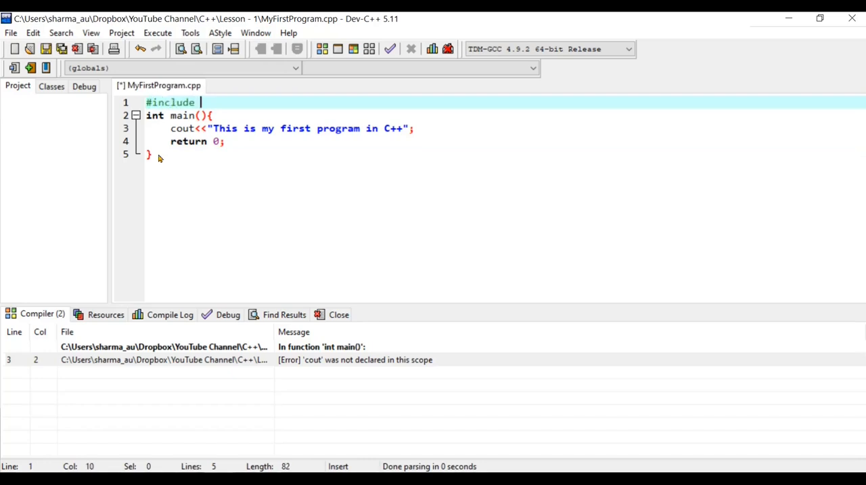
pyautogui.write('<>')
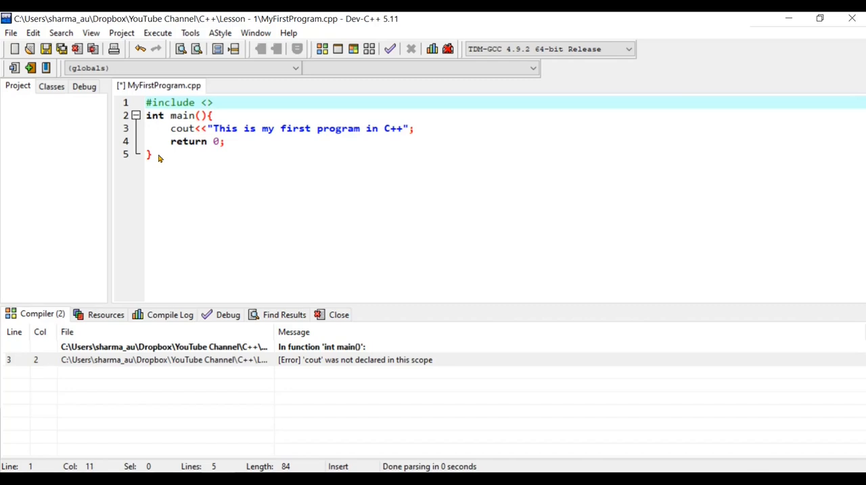
pyautogui.write('iost')
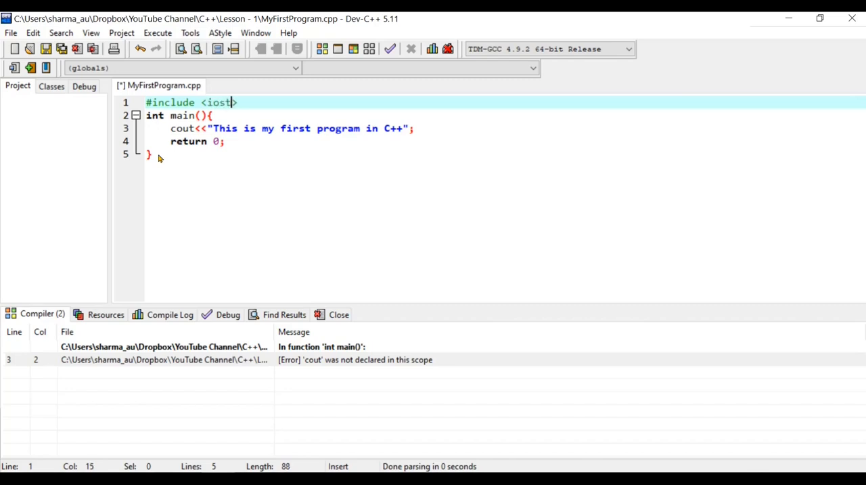
pyautogui.write('ream>')
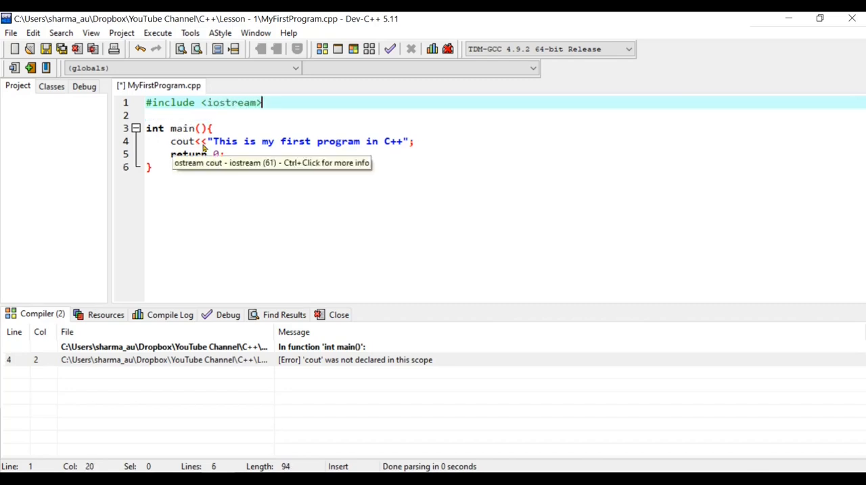
pyautogui.moveTo(279, 189)
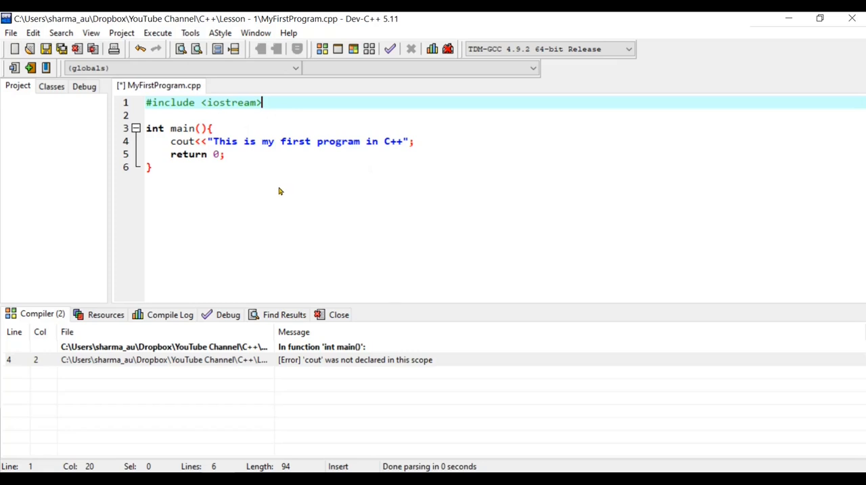
# Step: Add using namespace std; on the line below the include
pyautogui.click(149, 115)
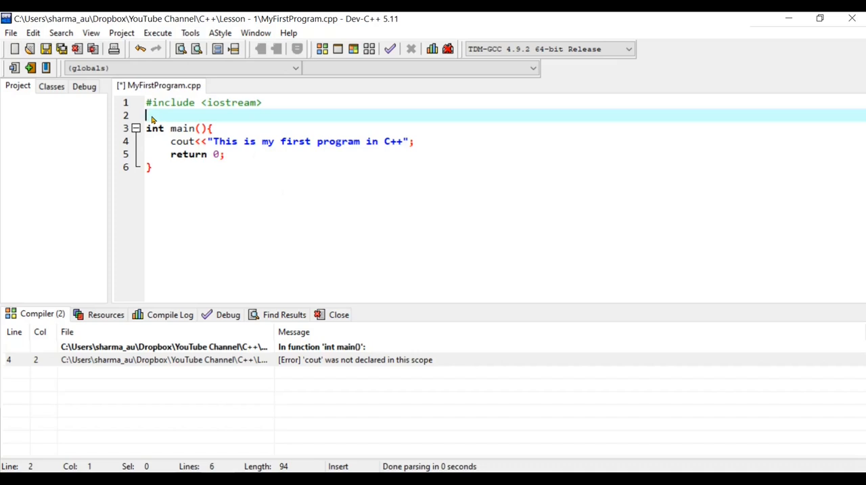
pyautogui.write('using name')
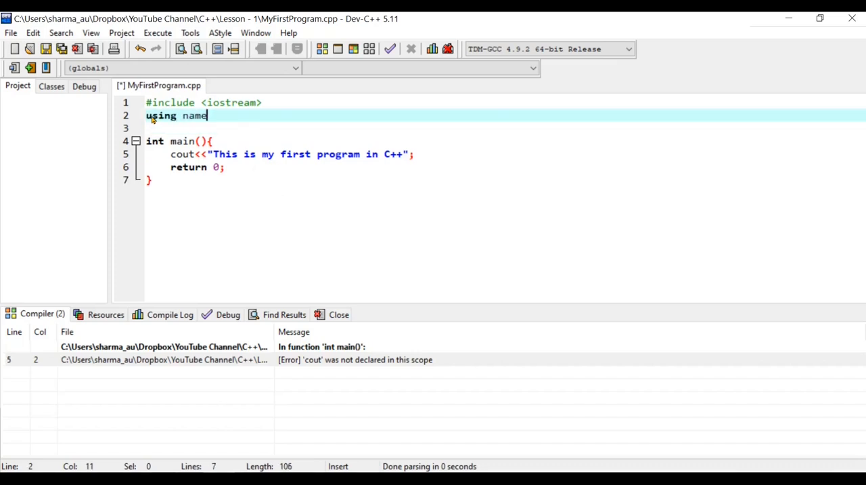
pyautogui.write('space std;')
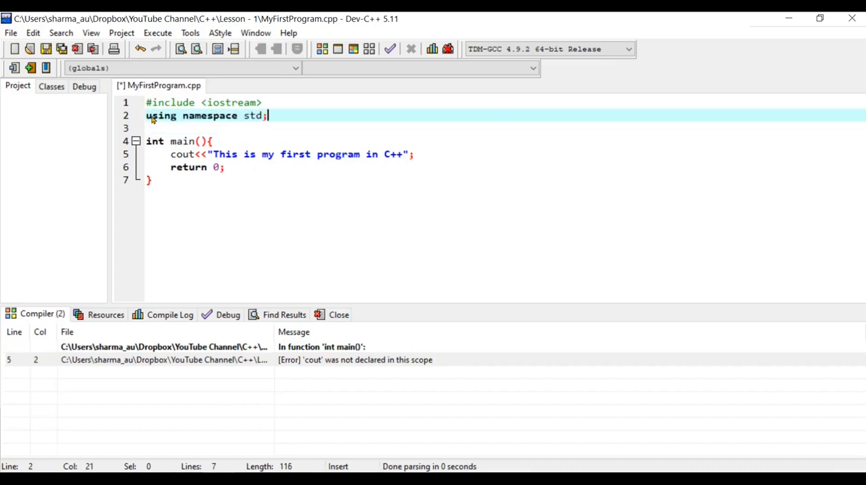
pyautogui.doubleClick(253, 115)
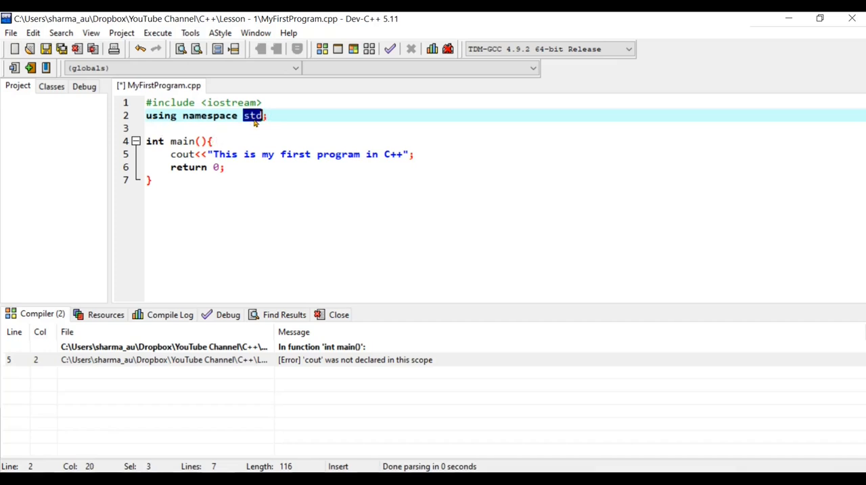
pyautogui.click(147, 127)
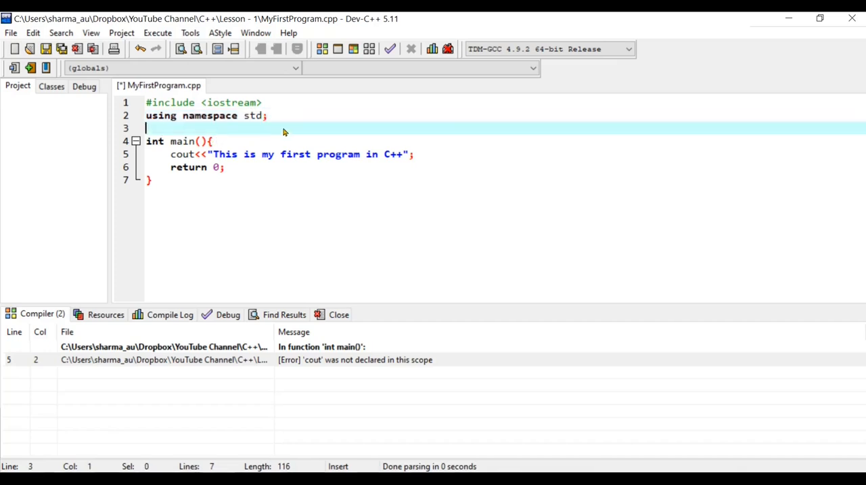
pyautogui.moveTo(322, 49)
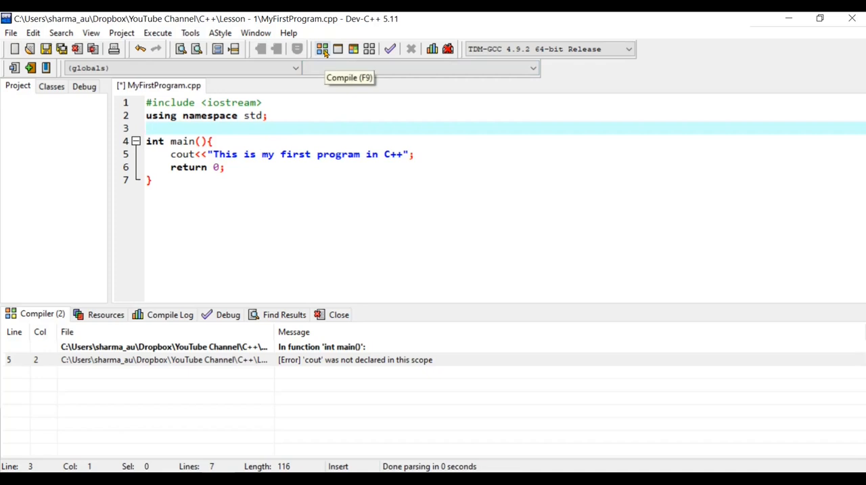
# Step: Compile the corrected program with zero errors and run it
pyautogui.click(322, 49)
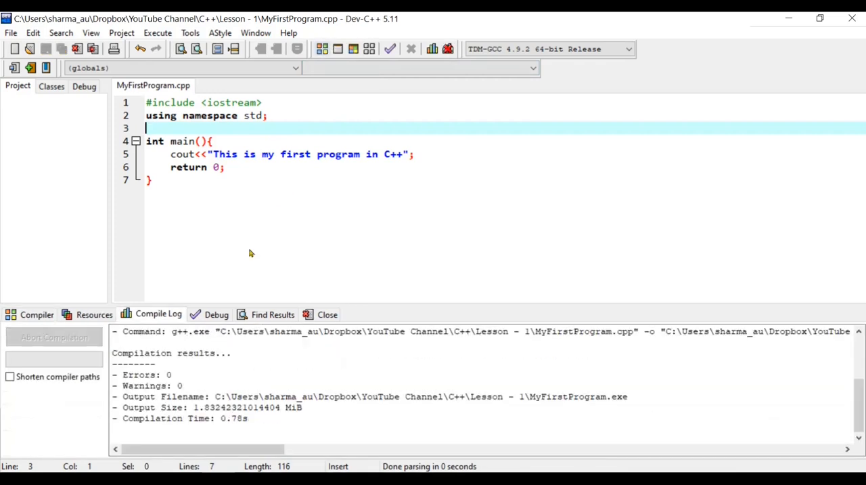
pyautogui.moveTo(364, 89)
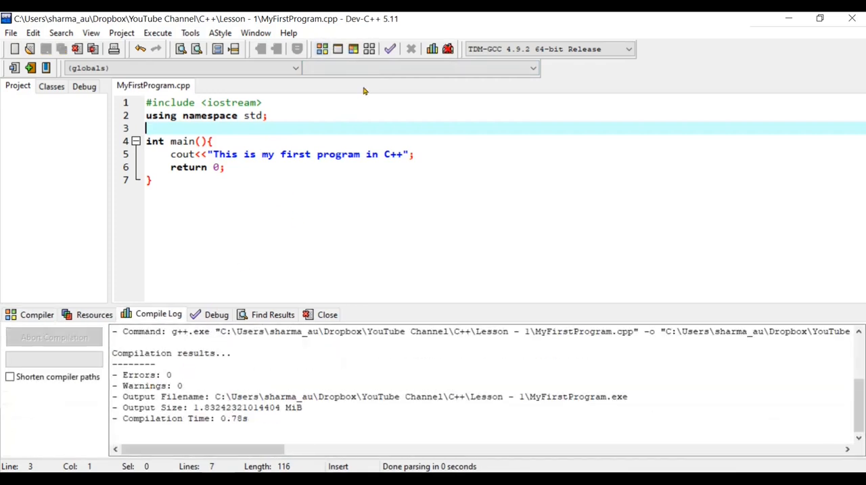
pyautogui.moveTo(236, 215)
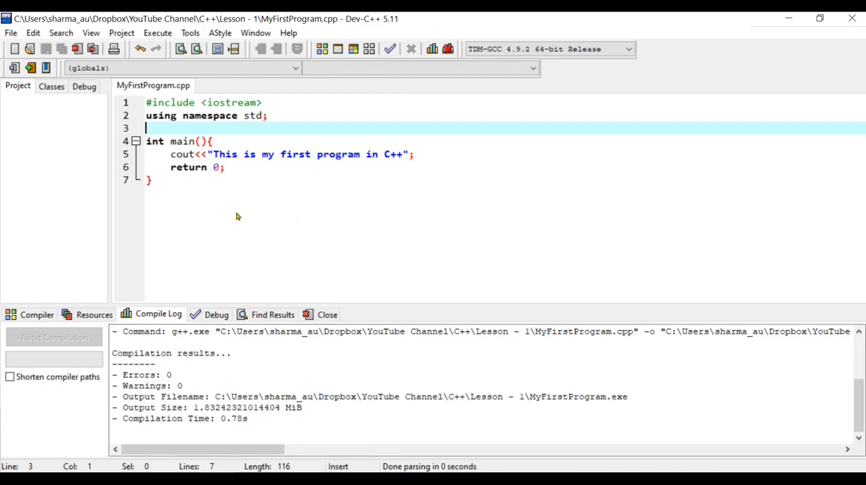
pyautogui.click(338, 49)
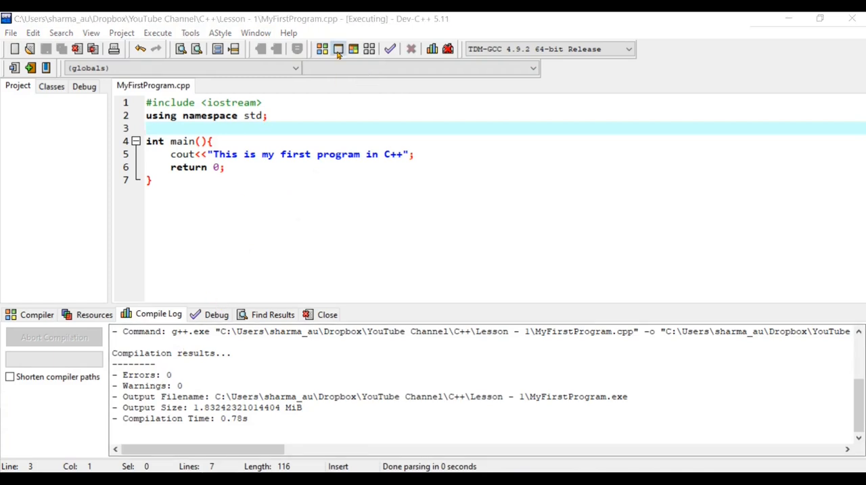
pyautogui.click(338, 49)
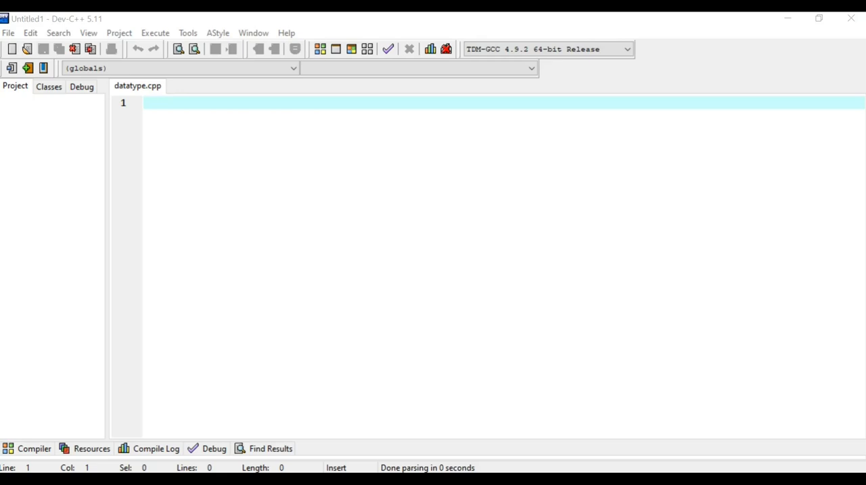
pyautogui.moveTo(199, 162)
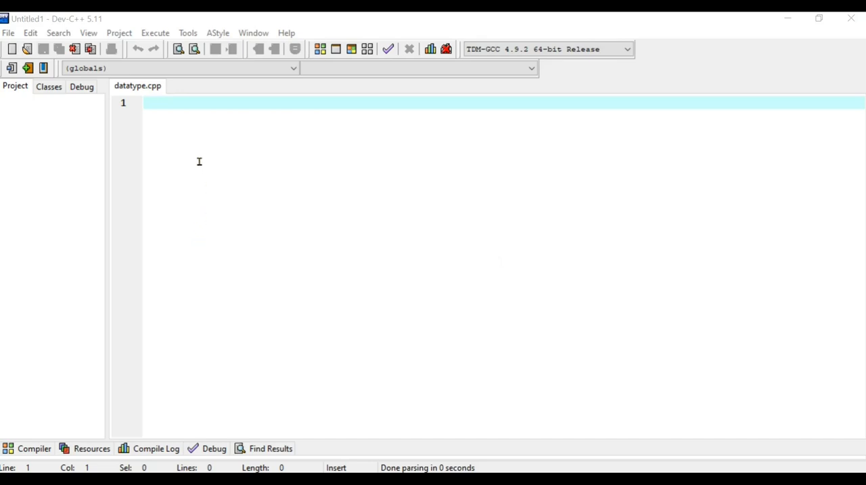
pyautogui.moveTo(120, 95)
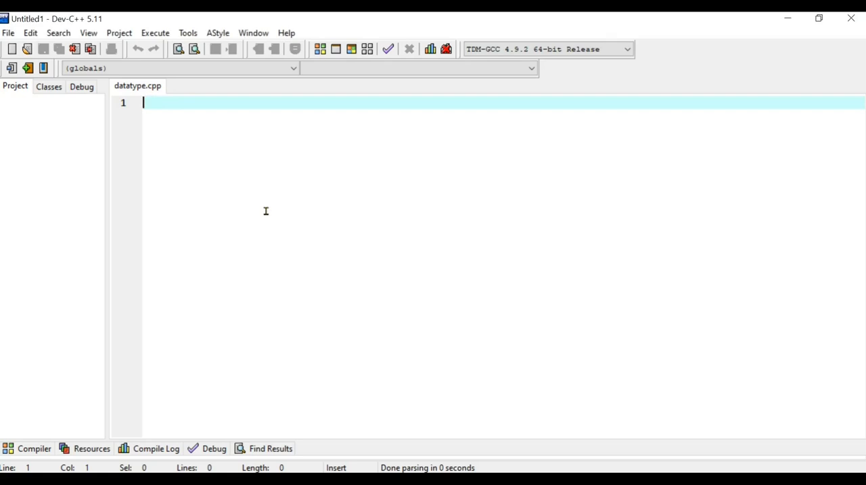
# Step: Write the skeleton: #include <iostream>, using namespace std;, and int main(){ return 0; }
pyautogui.write('#include <>')
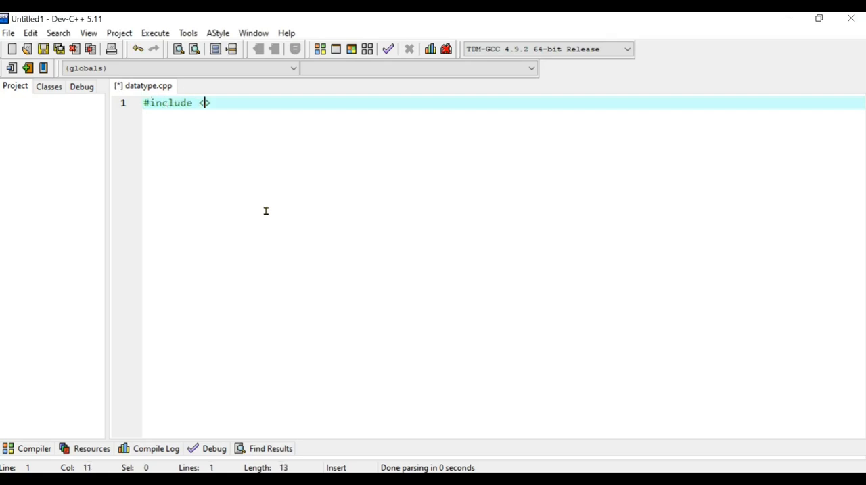
pyautogui.write('iostream>')
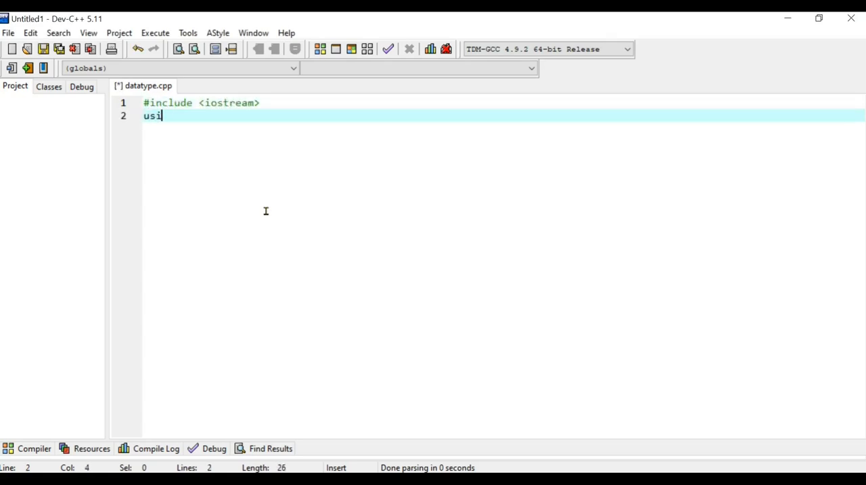
pyautogui.write('ng namespac')
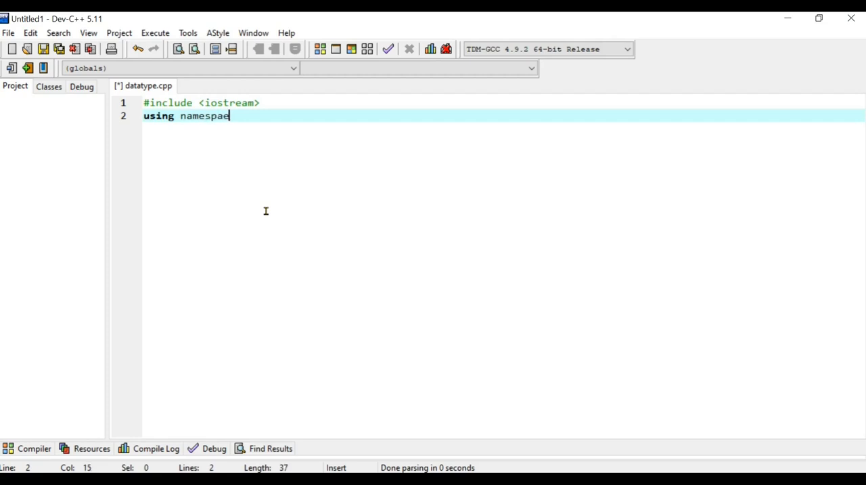
pyautogui.write('std;')
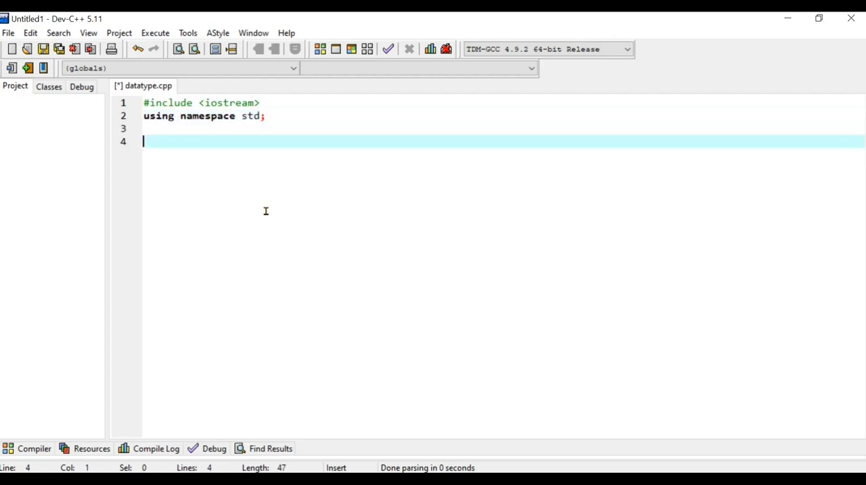
pyautogui.write('int main(){')
pyautogui.write('return 0')
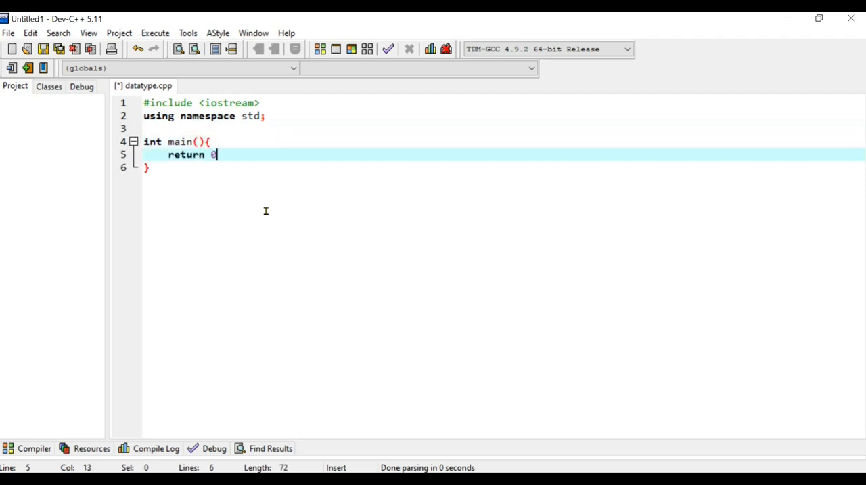
pyautogui.write(';')
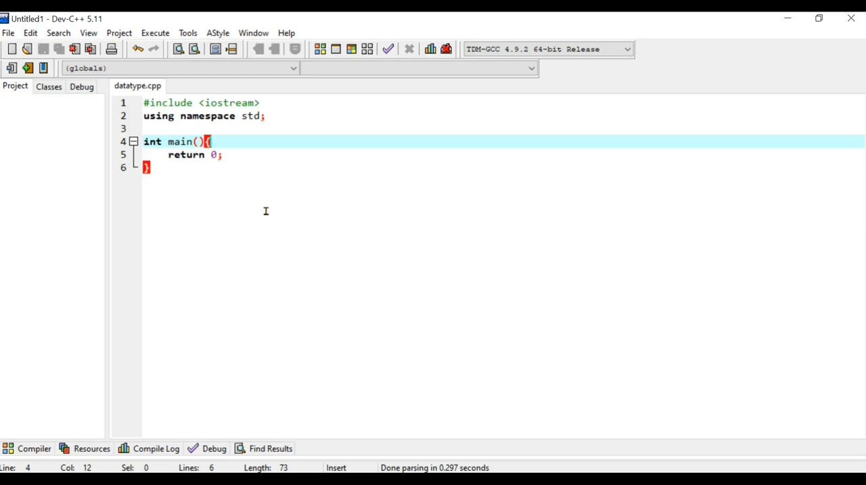
# Step: Add the statement i = 5; as the first line of main and compile to check it
pyautogui.press('Return')
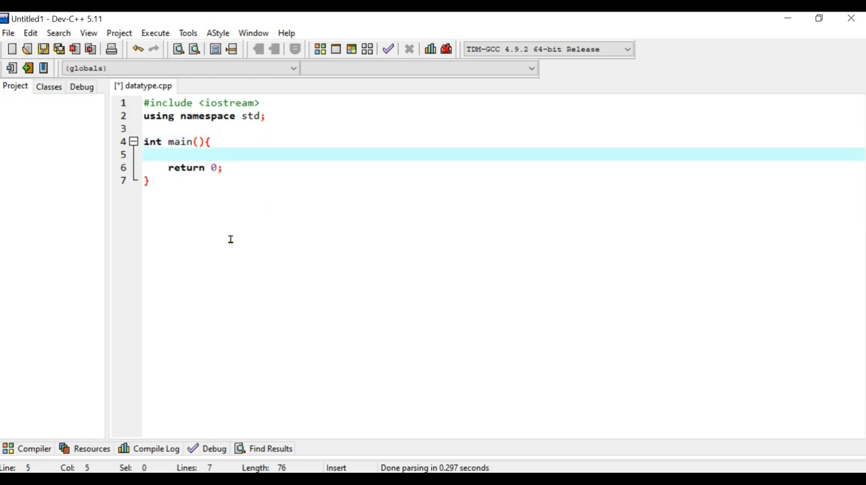
pyautogui.click(168, 154)
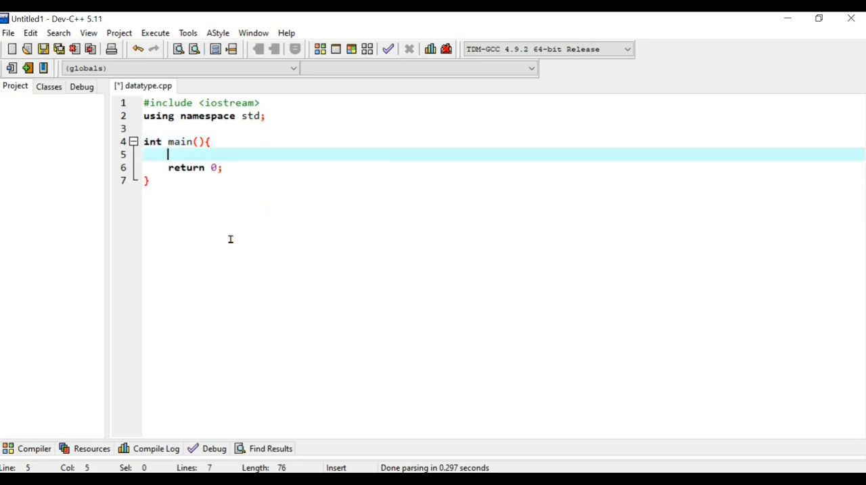
pyautogui.write('i =')
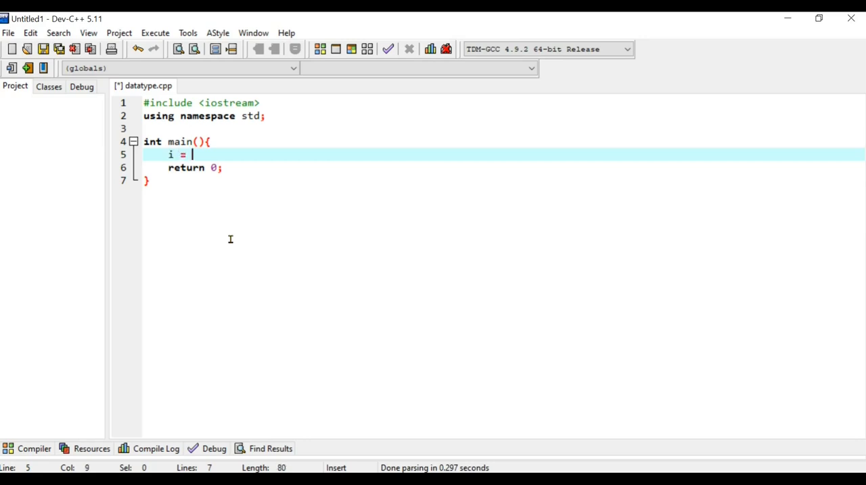
pyautogui.write('5;')
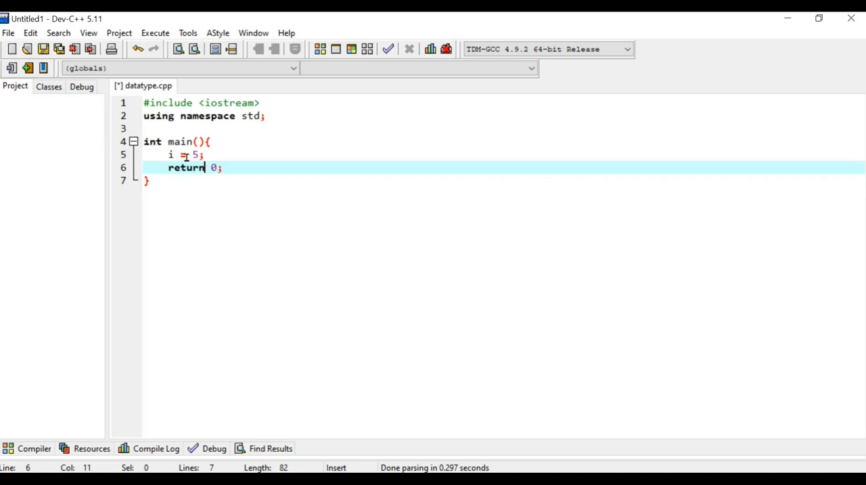
pyautogui.click(193, 155)
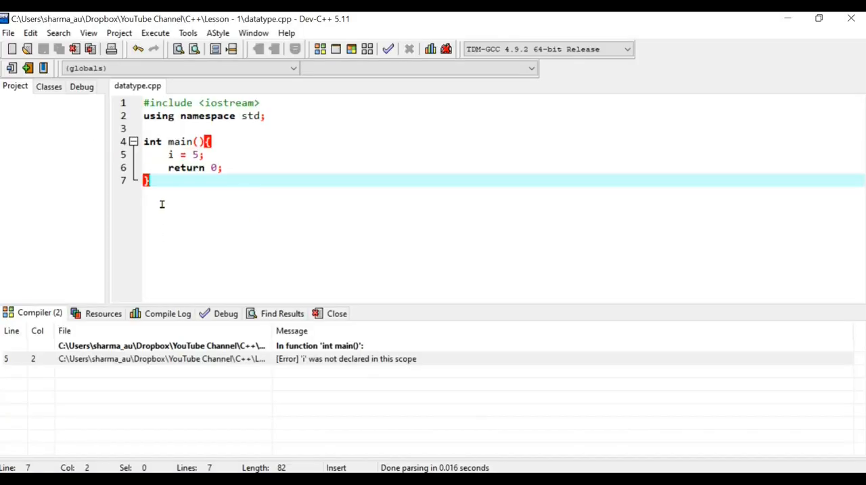
# Step: Declare i as int so the line reads int i = 5; and recompile with 0 errors
pyautogui.click(200, 154)
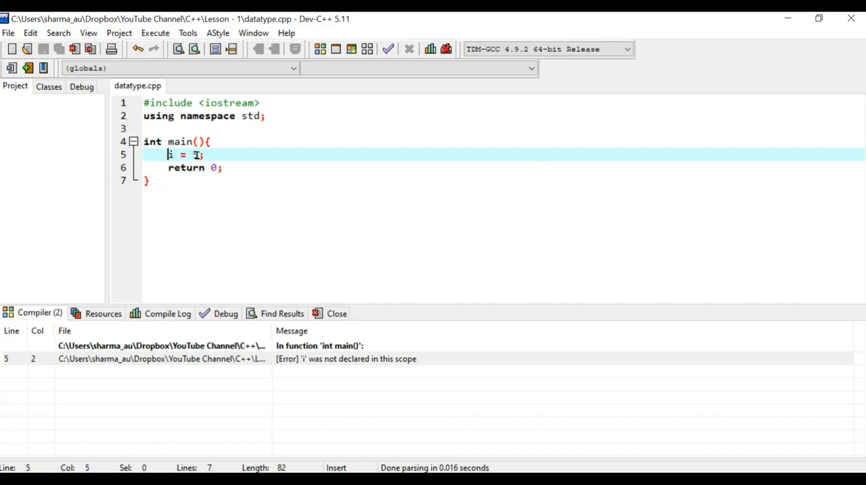
pyautogui.write('5')
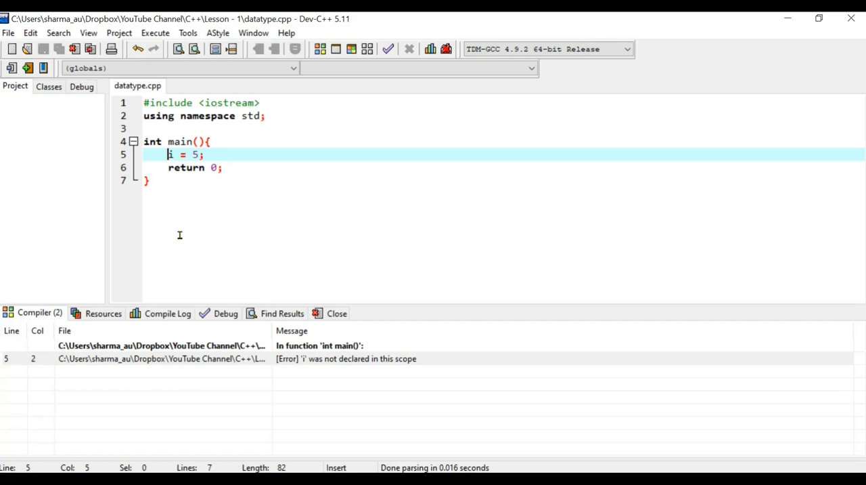
pyautogui.write('nt')
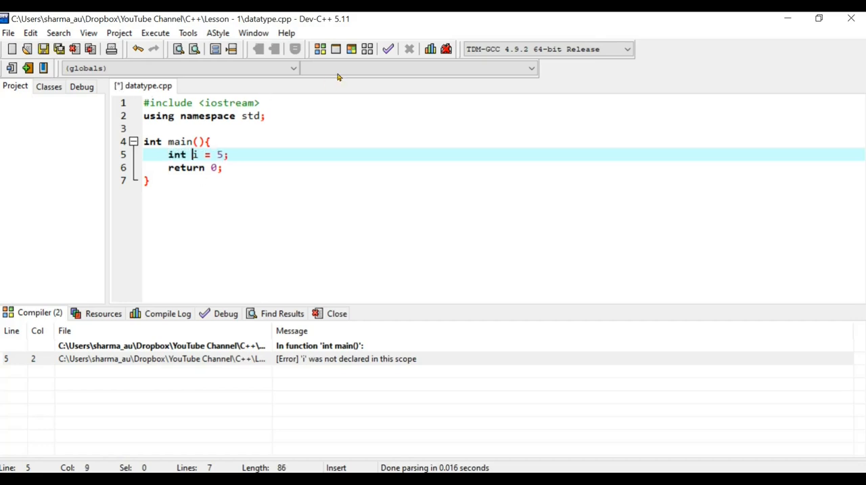
pyautogui.click(319, 48)
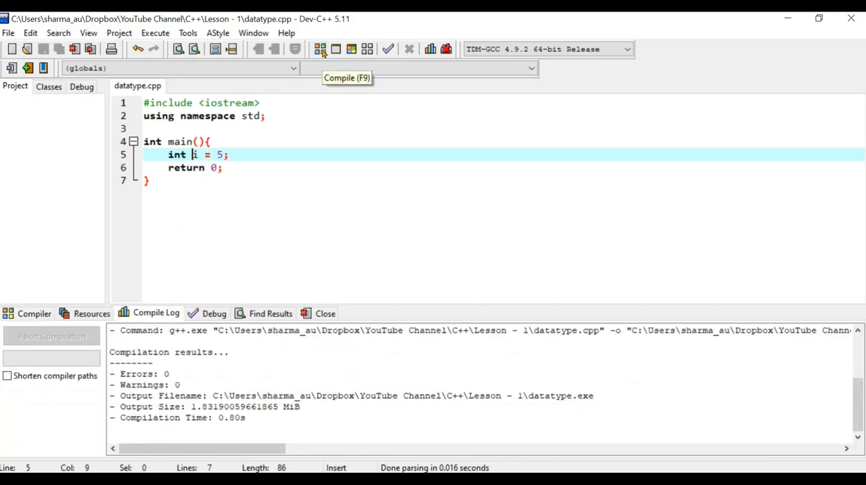
pyautogui.moveTo(257, 202)
pyautogui.write('j =')
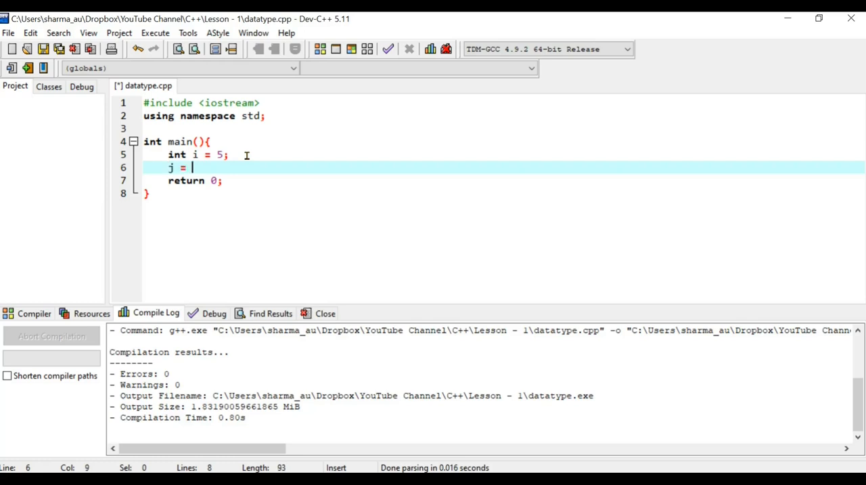
# Step: Add the declaration char j = 's'; on the line after int i = 5;
pyautogui.write("''")
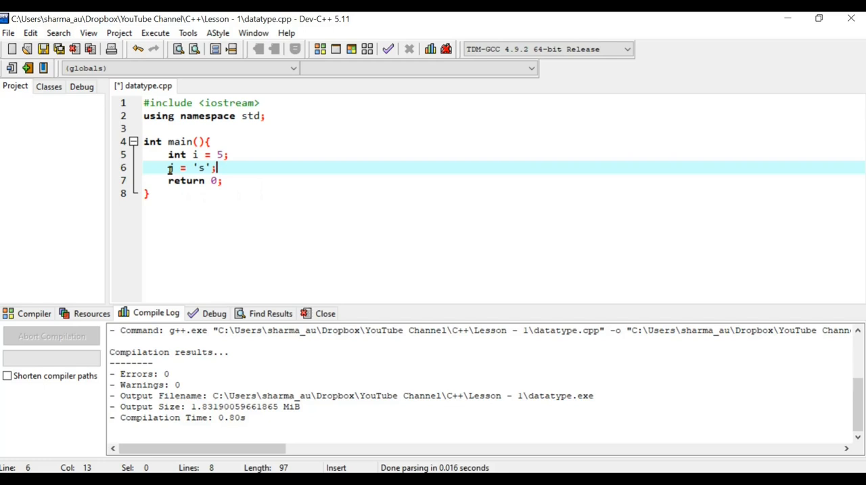
pyautogui.click(170, 168)
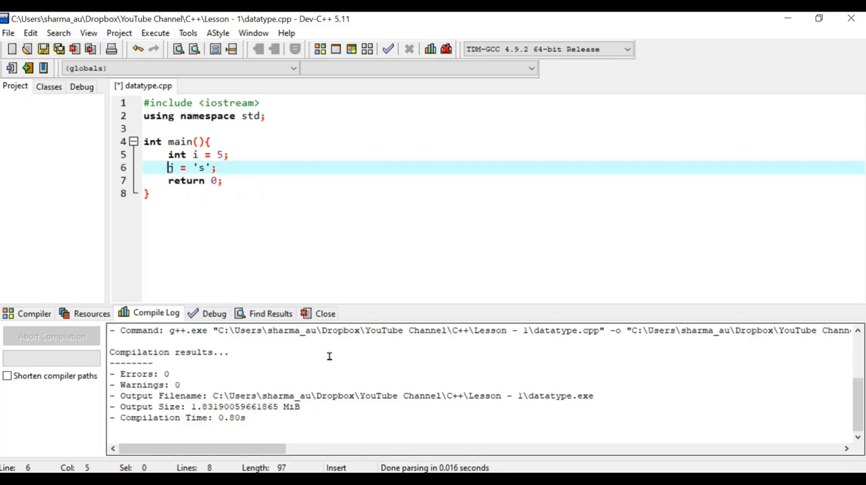
pyautogui.write('char')
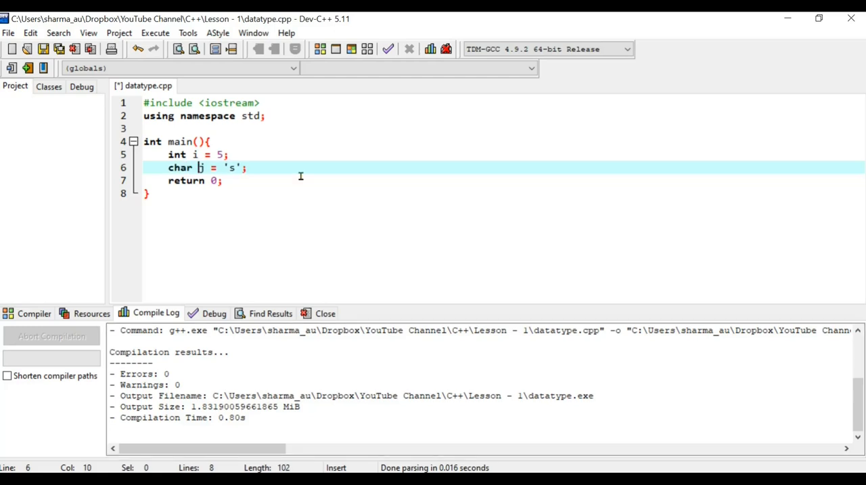
pyautogui.write('I')
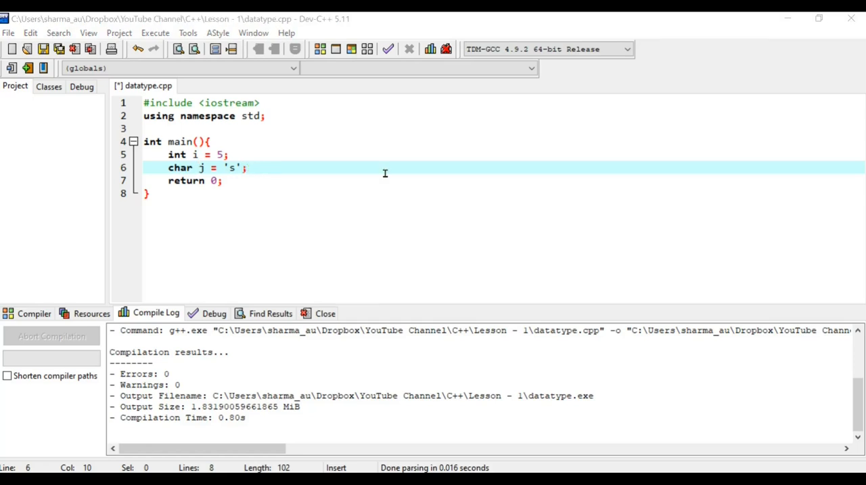
pyautogui.moveTo(262, 174)
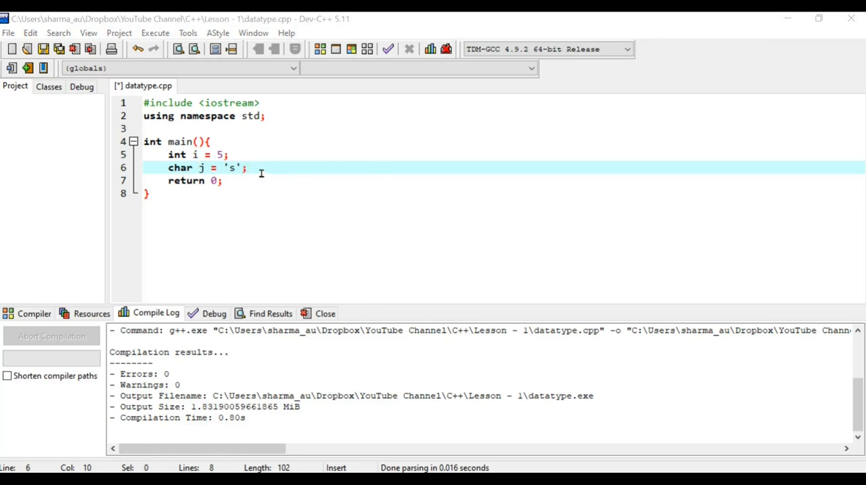
# Step: Declare int a = 2; and int b = 8; below the char declaration
pyautogui.press('Enter')
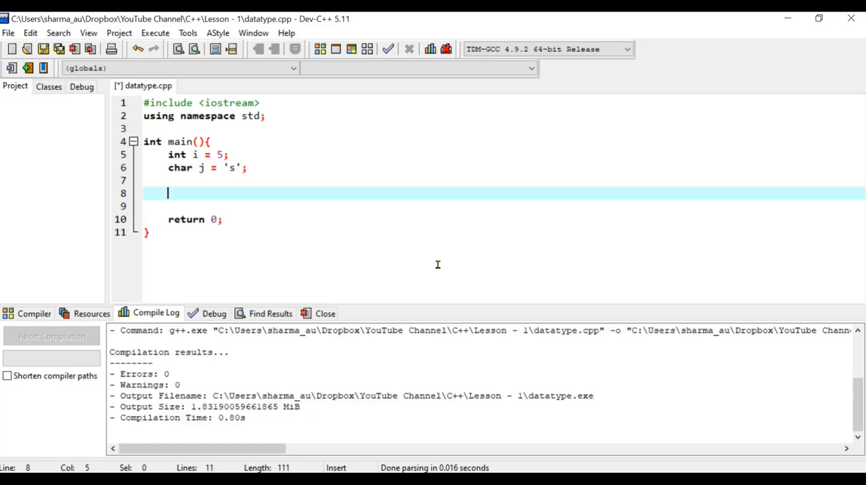
pyautogui.write('int a;')
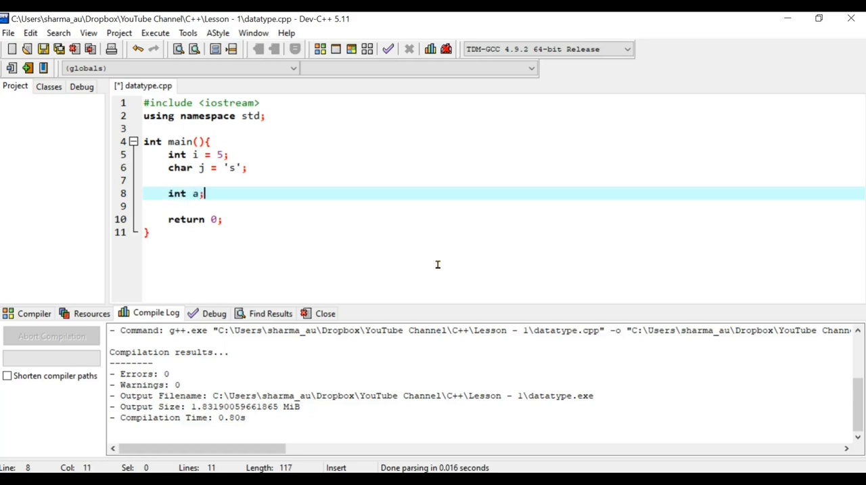
pyautogui.write('int b;')
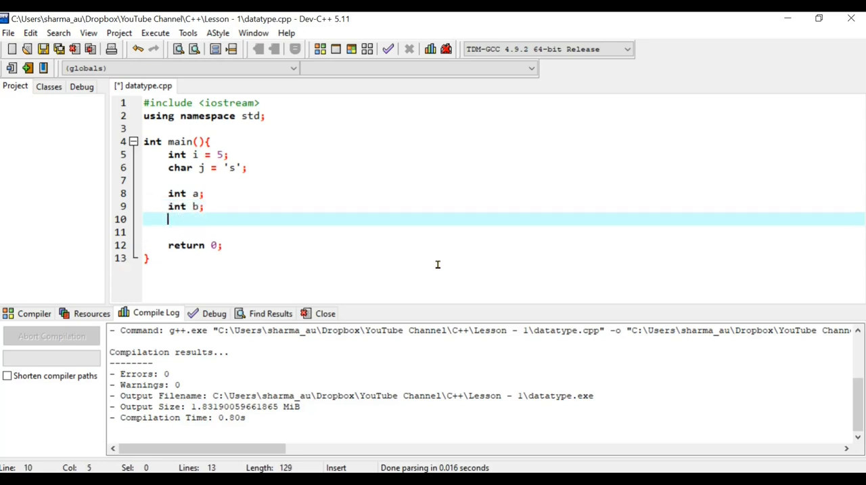
pyautogui.moveTo(201, 193)
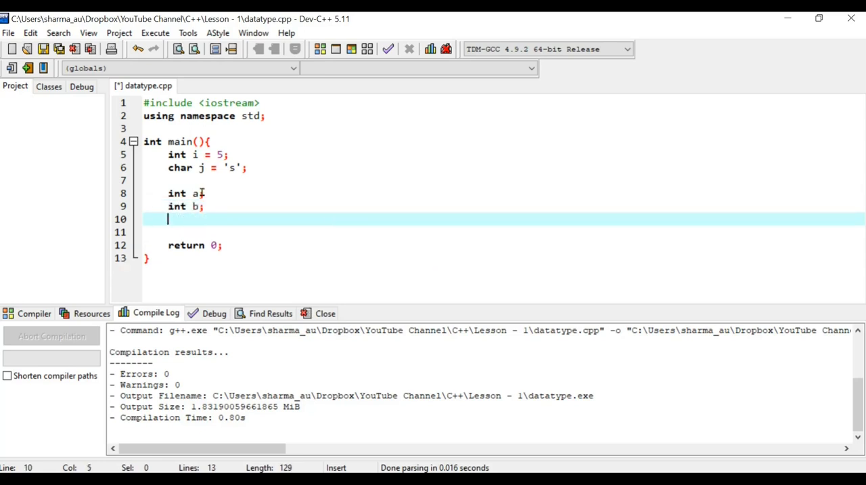
pyautogui.write('=')
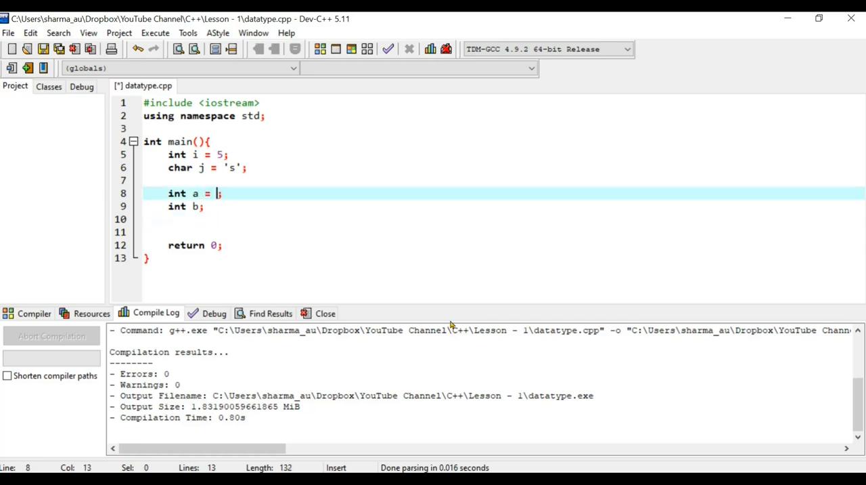
pyautogui.write('2')
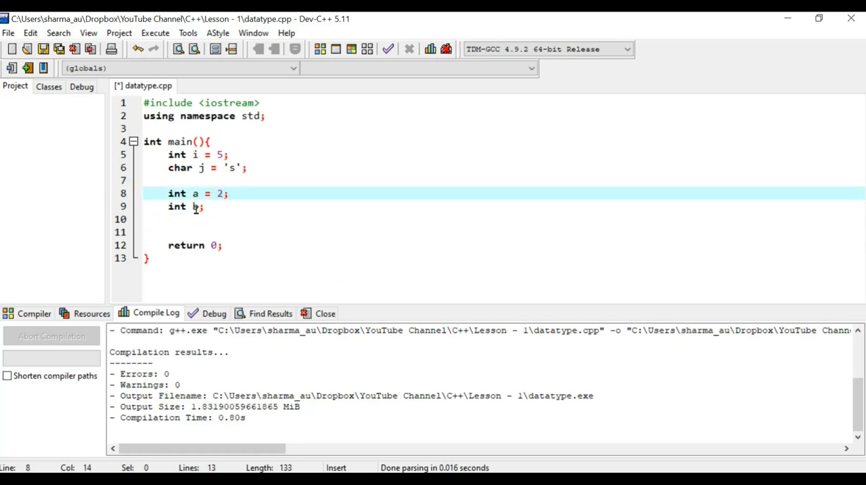
pyautogui.write('=')
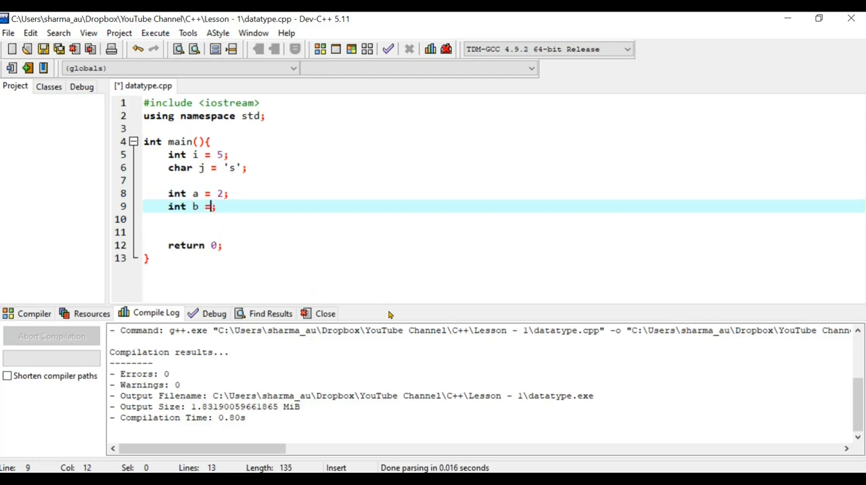
pyautogui.write('8')
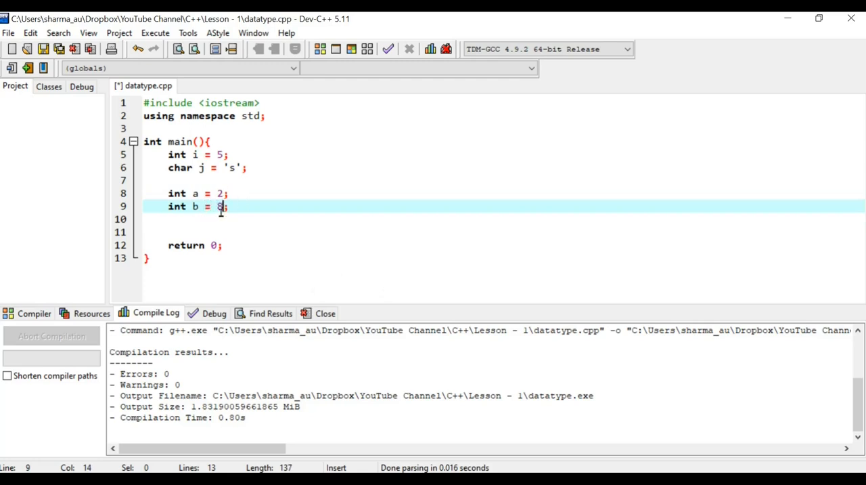
# Step: Add the expression statement a + b; on a new line below them
pyautogui.write('a')
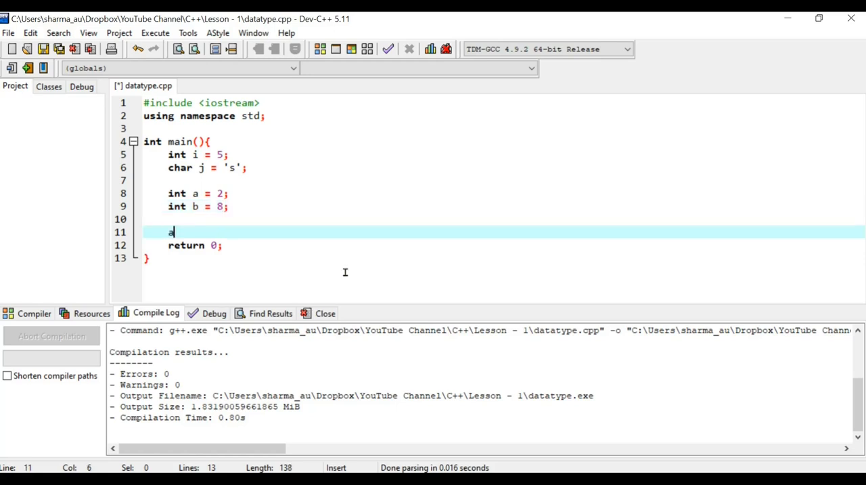
pyautogui.write('+ b')
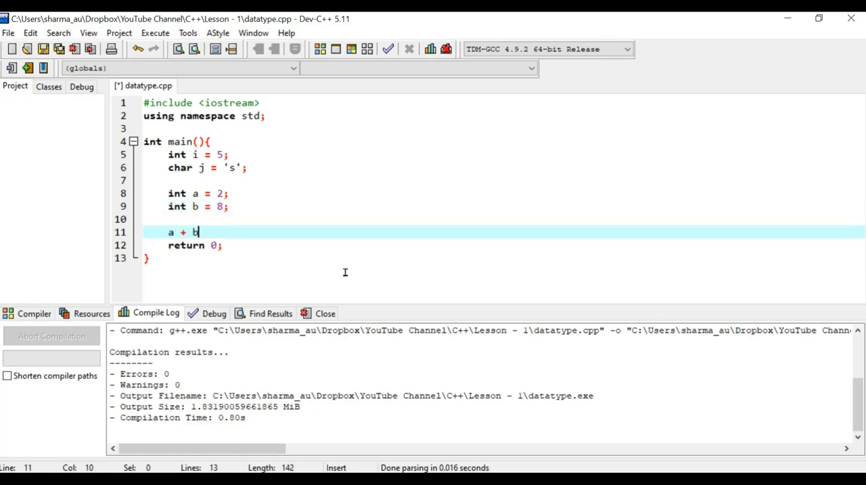
pyautogui.write(';')
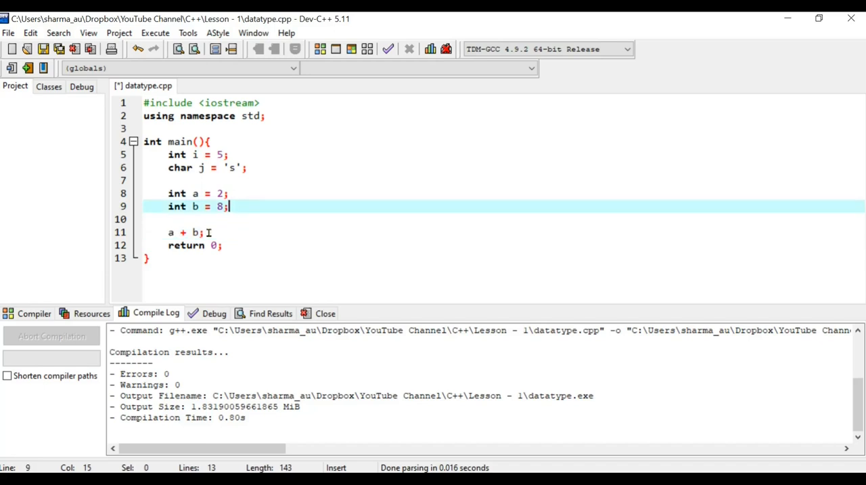
pyautogui.moveTo(352, 246)
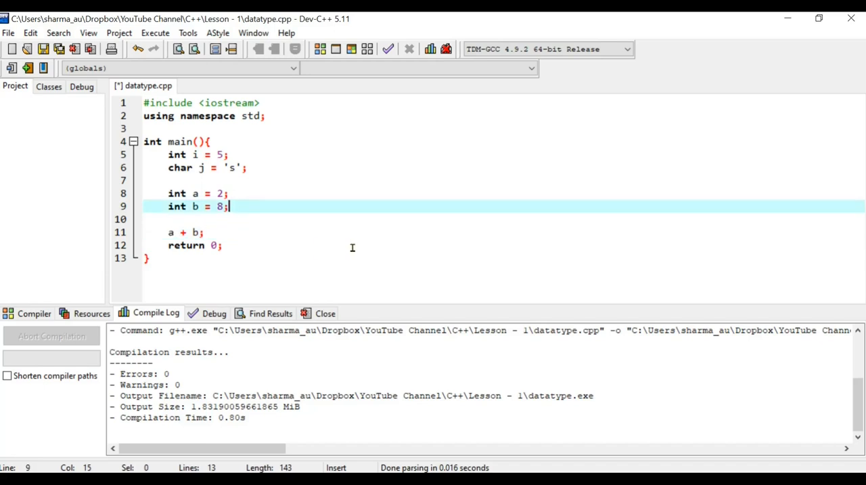
# Step: Declare int sum; and change the expression to sum = a + b;
pyautogui.write('int')
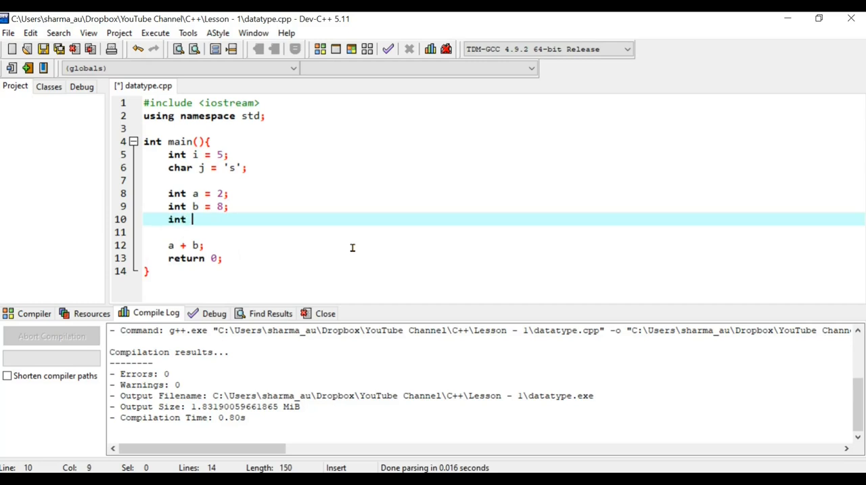
pyautogui.write('sum;')
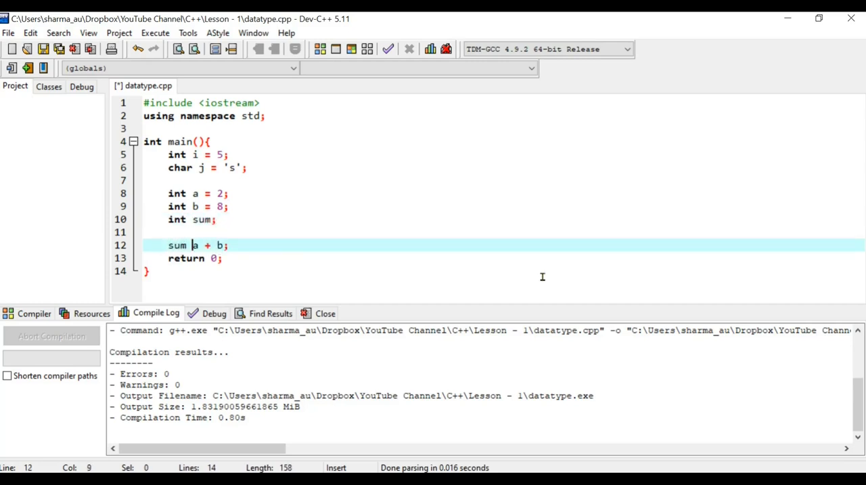
pyautogui.write('=')
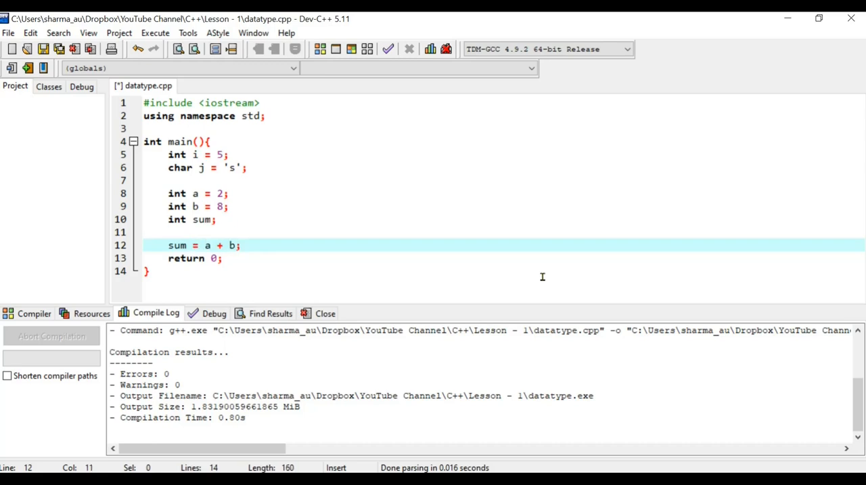
pyautogui.moveTo(254, 249)
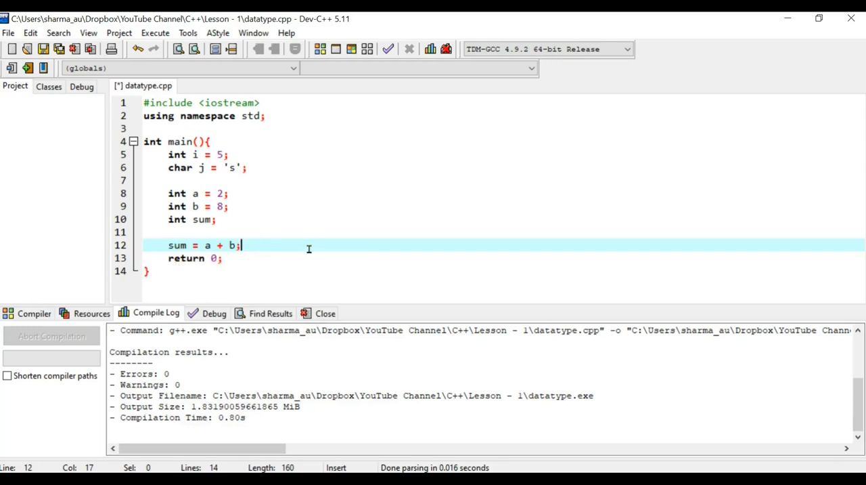
pyautogui.press('Return')
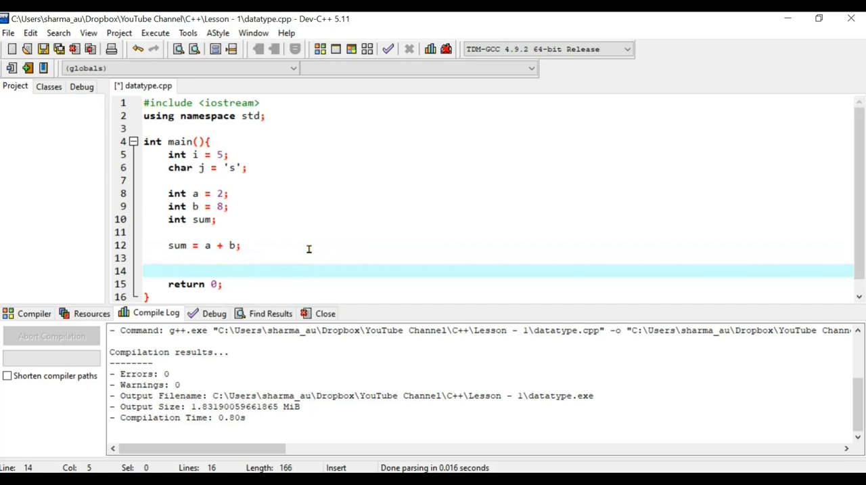
# Step: Print the result with cout<<"The sum is: "<<sum;
pyautogui.write('cout<<')
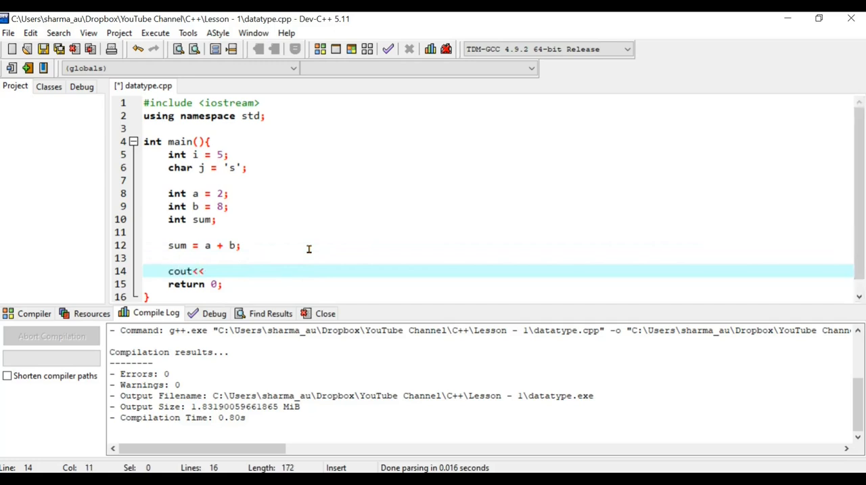
pyautogui.write('"The sum "')
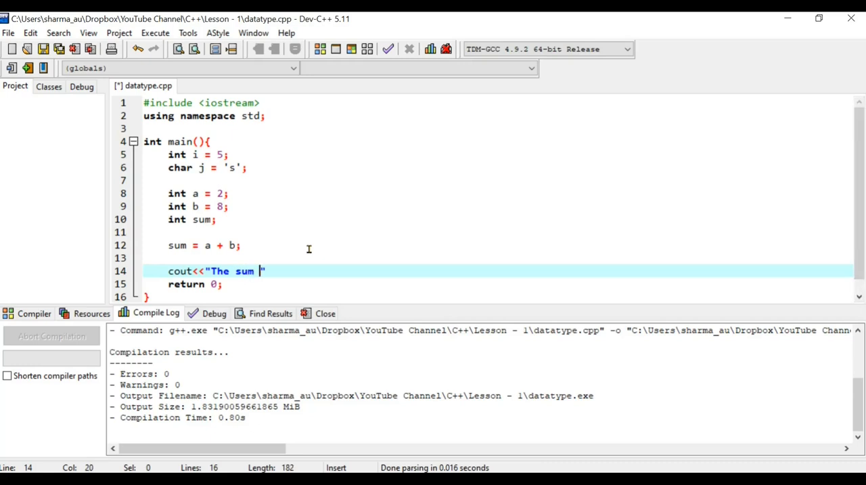
pyautogui.write('is:')
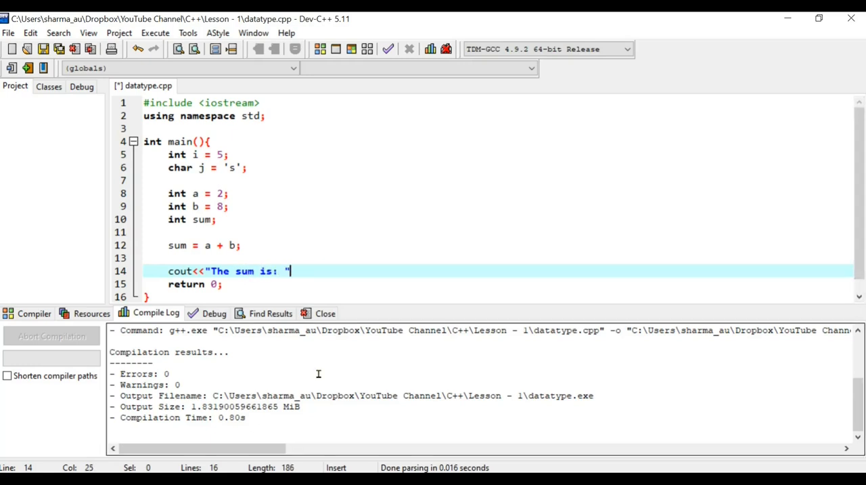
pyautogui.write('<<')
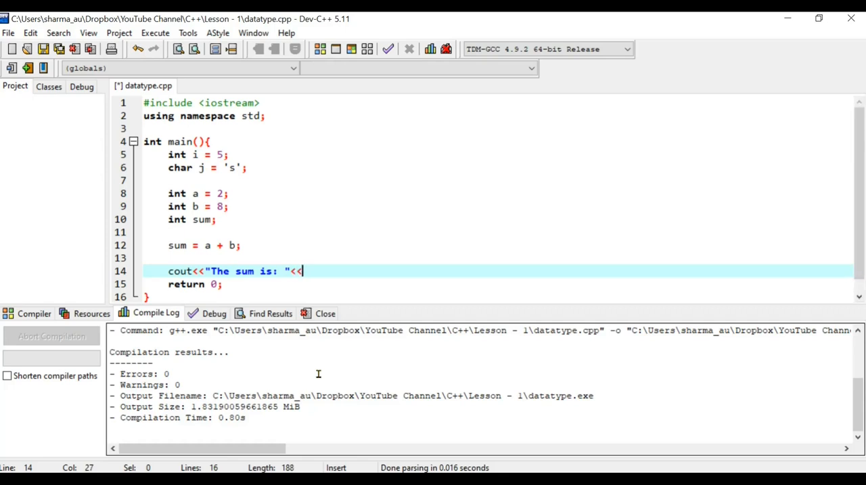
pyautogui.write('sum;')
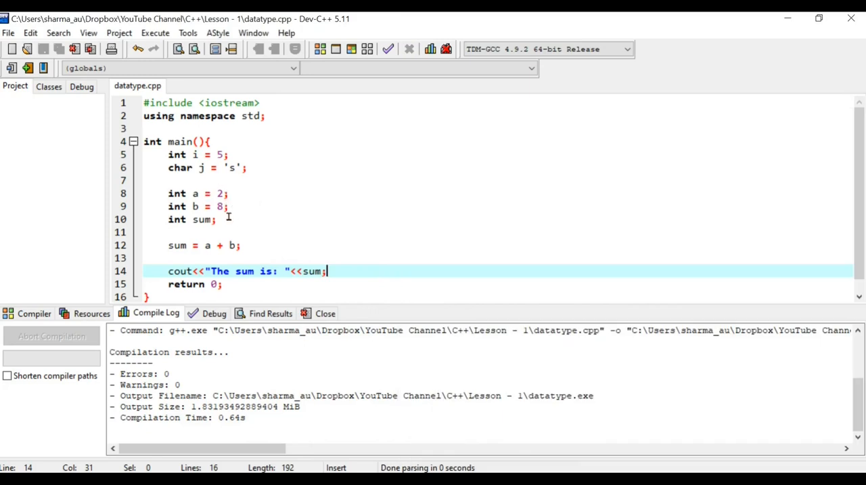
pyautogui.moveTo(233, 205)
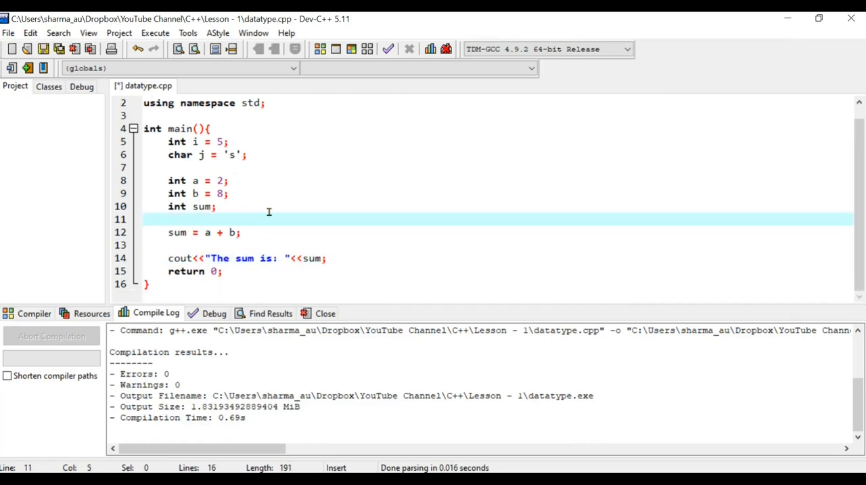
# Step: Read a and b from the keyboard with cin>>a>>b; above the sum calculation
pyautogui.write('c')
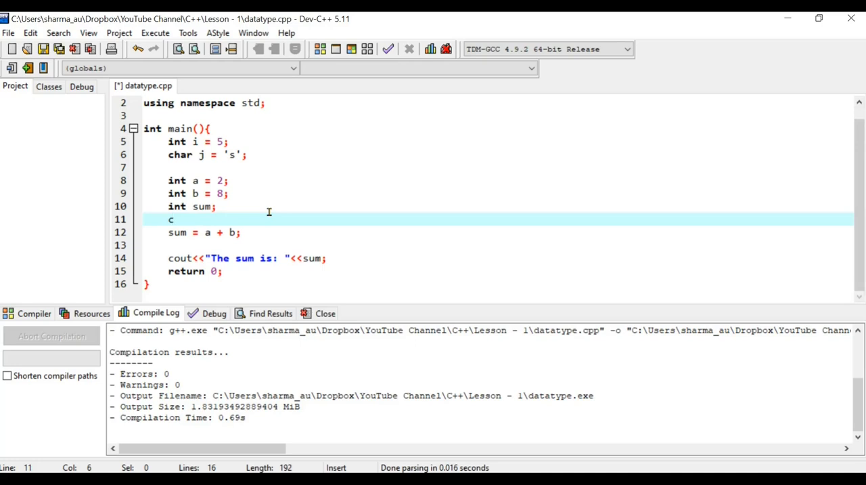
pyautogui.write('in')
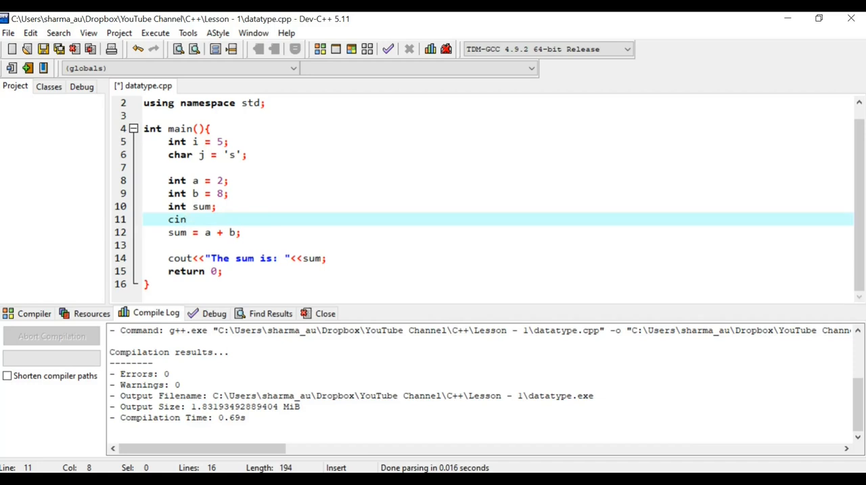
pyautogui.write('>>')
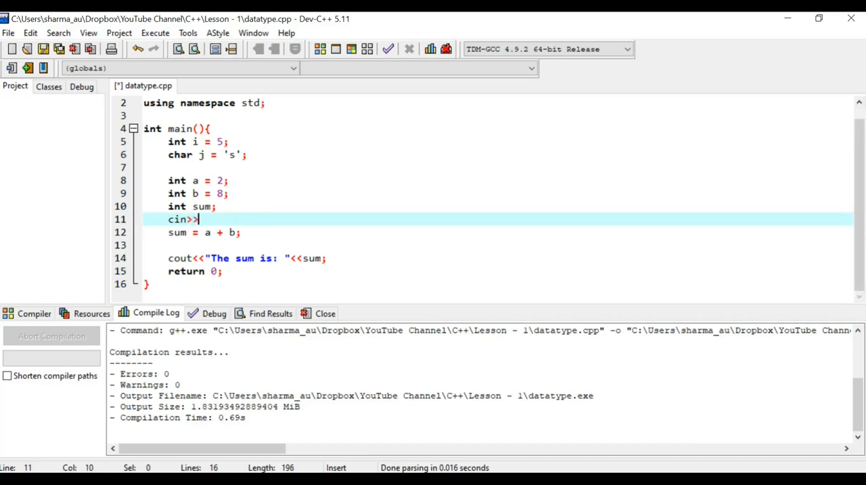
pyautogui.write('a')
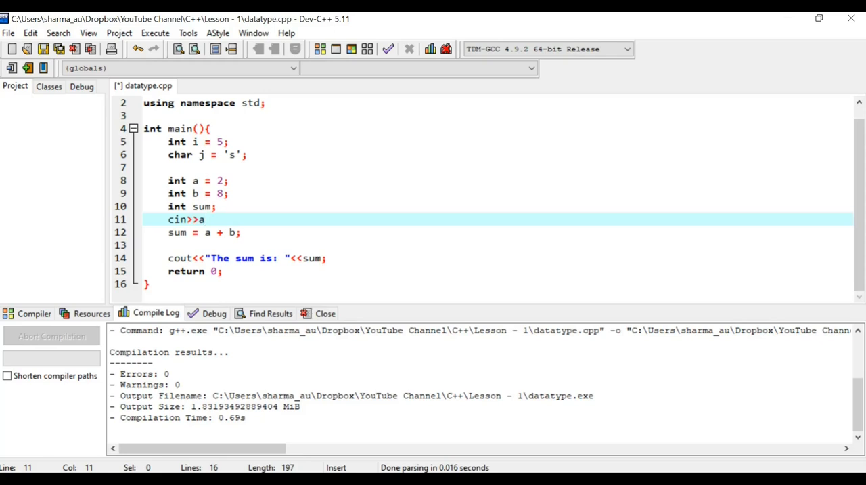
pyautogui.write('>>b;')
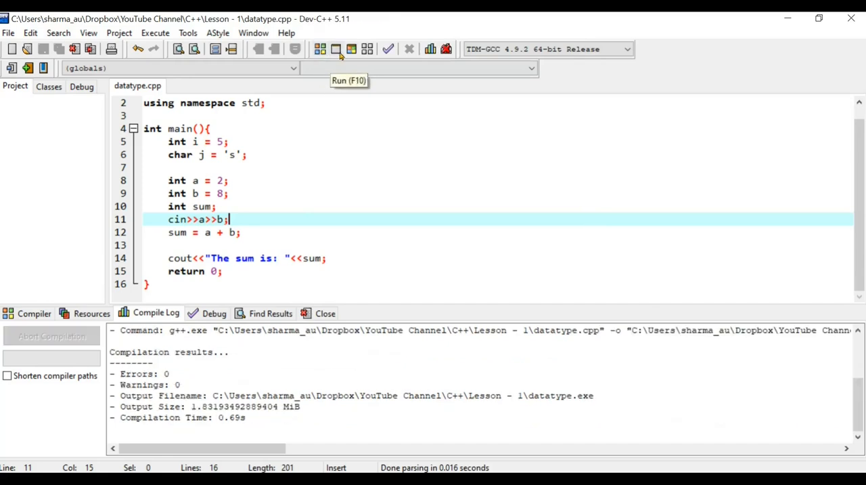
# Step: Run datatype.exe and enter 4 and 7 as the two input numbers in the console
pyautogui.click(336, 49)
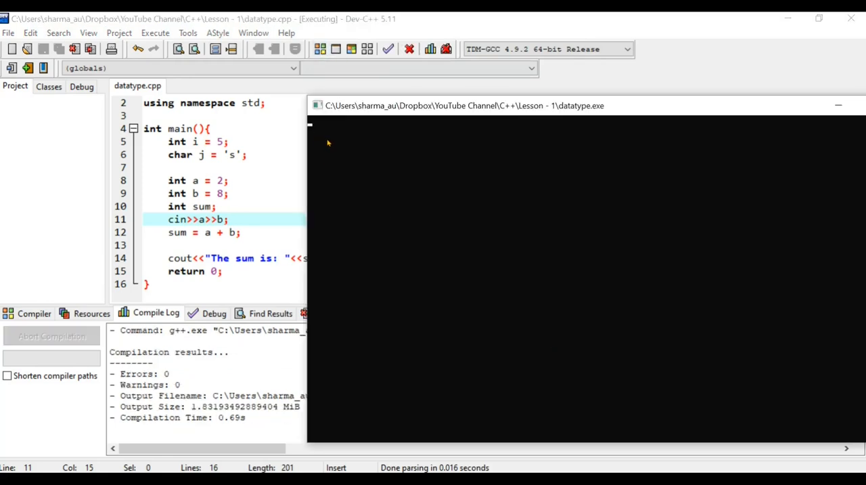
pyautogui.moveTo(436, 157)
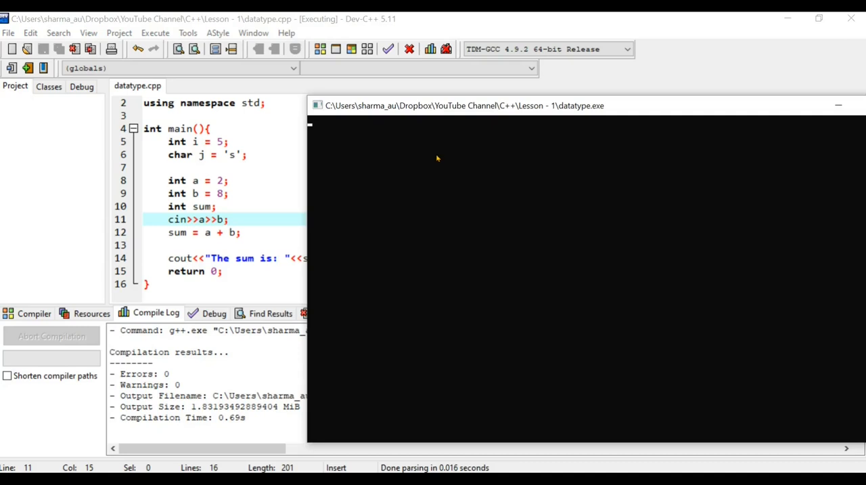
pyautogui.moveTo(198, 226)
pyautogui.write('4')
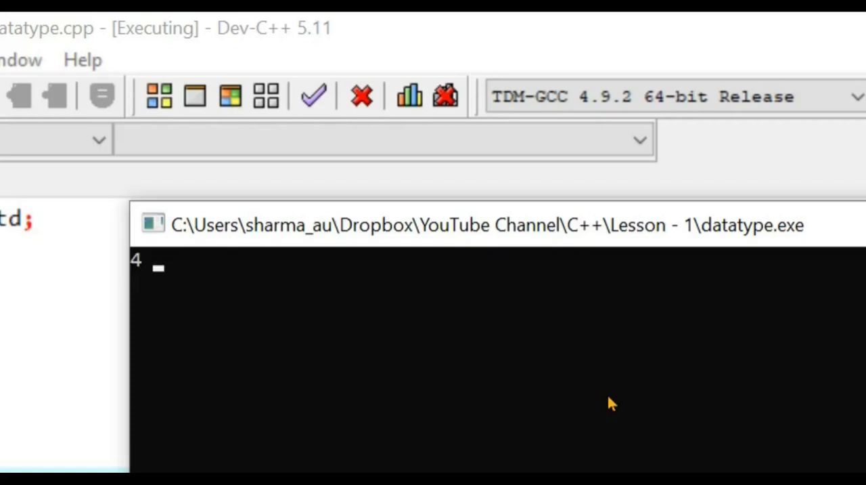
pyautogui.write('7')
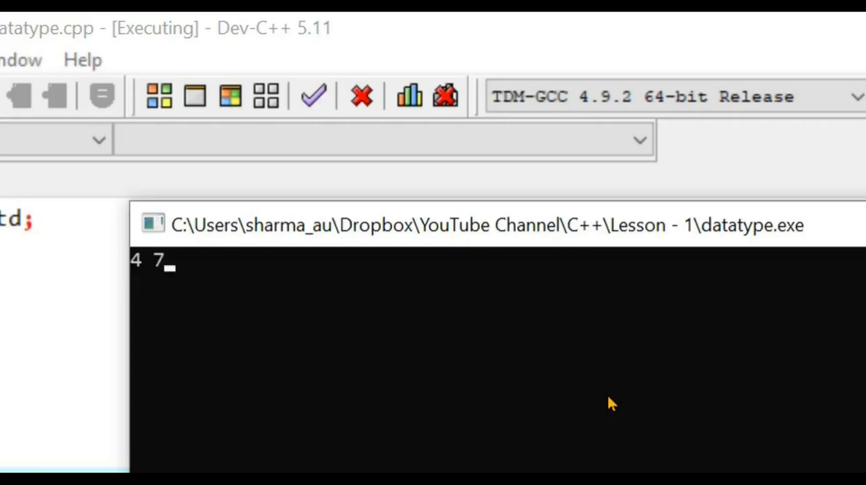